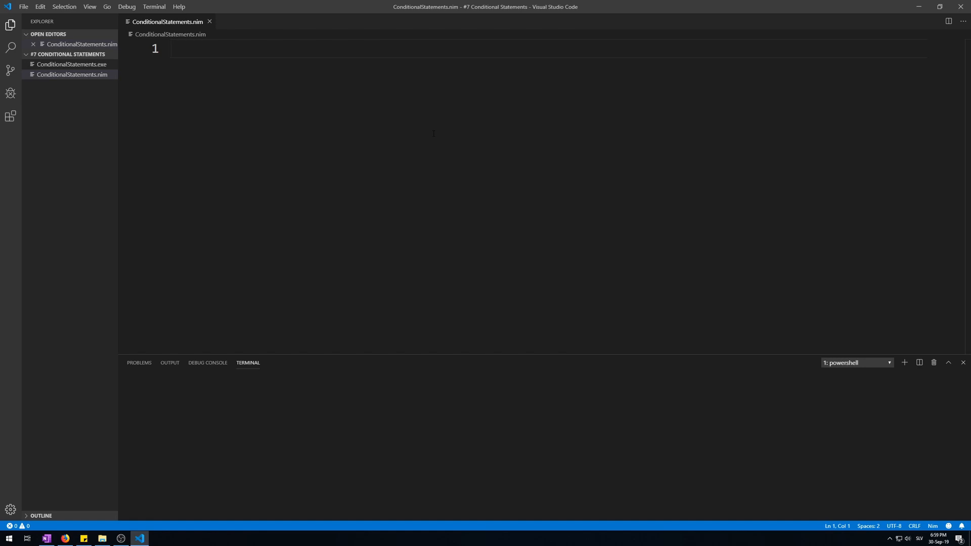
- Write if 10 > 5: with an indented echo "10 is larger than 5"
{"action": "left_click", "coordinate": [172, 49]}
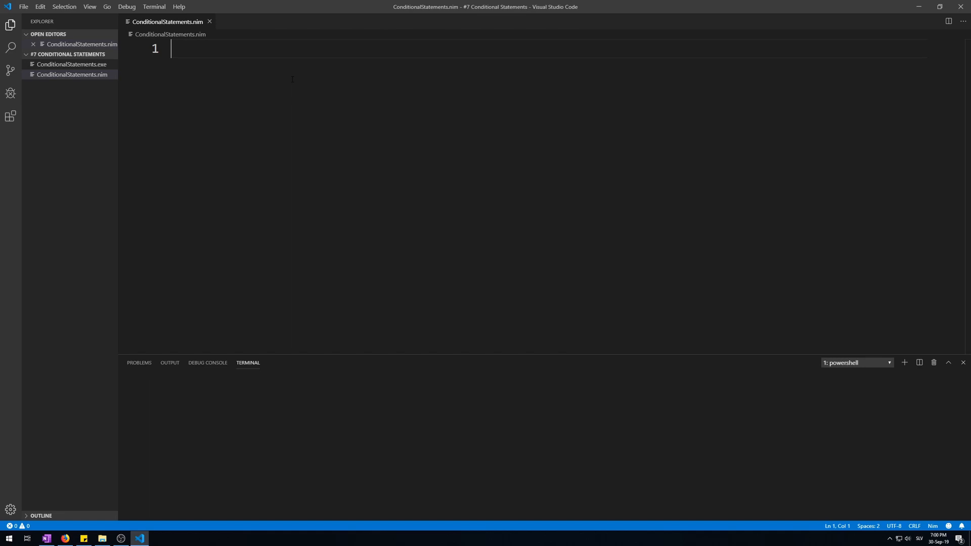
{"action": "type", "text": "if"}
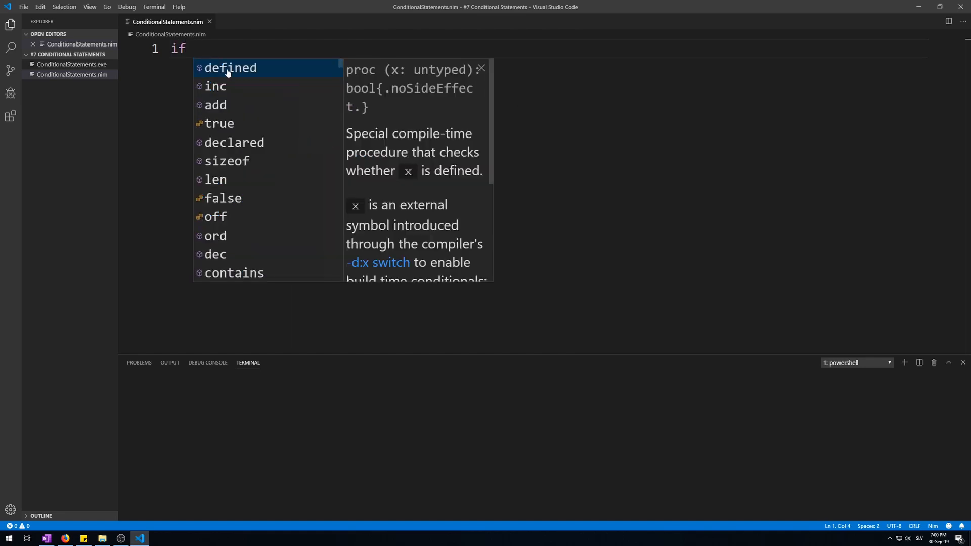
{"action": "type", "text": "10 > 5:"}
{"action": "type", "text": "echo \"10 is l"}
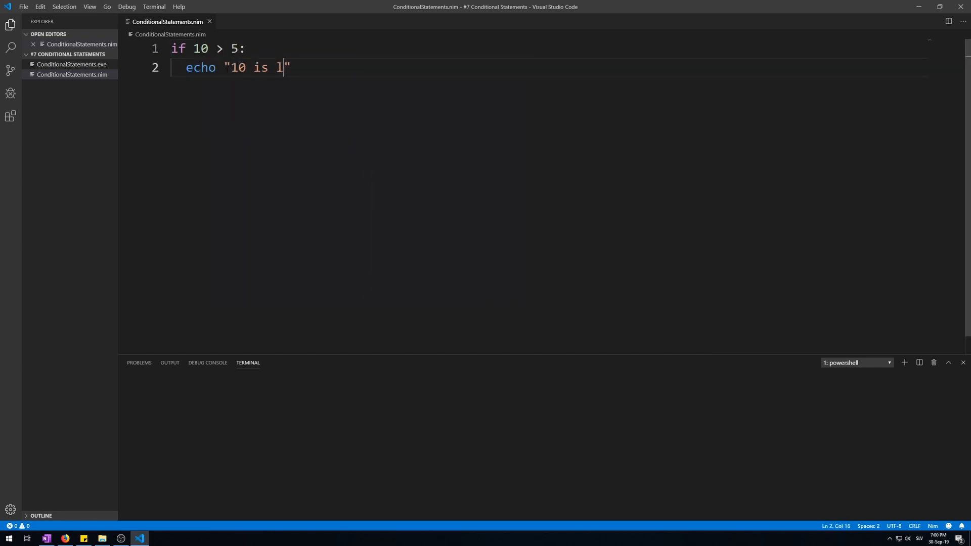
{"action": "type", "text": "arger than 5"}
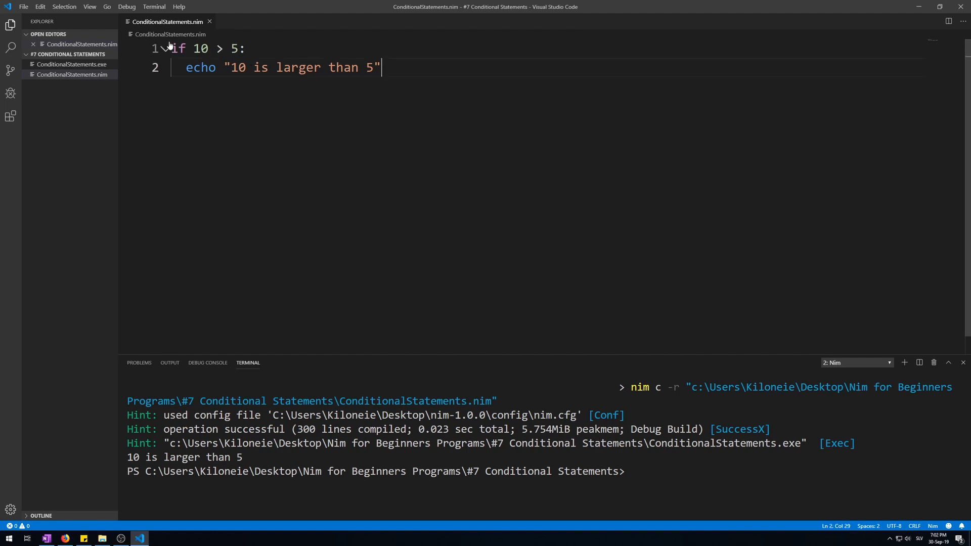
- Run the file so the terminal prints 10 is larger than 5, then start a new line below the check
{"action": "double_click", "coordinate": [178, 48]}
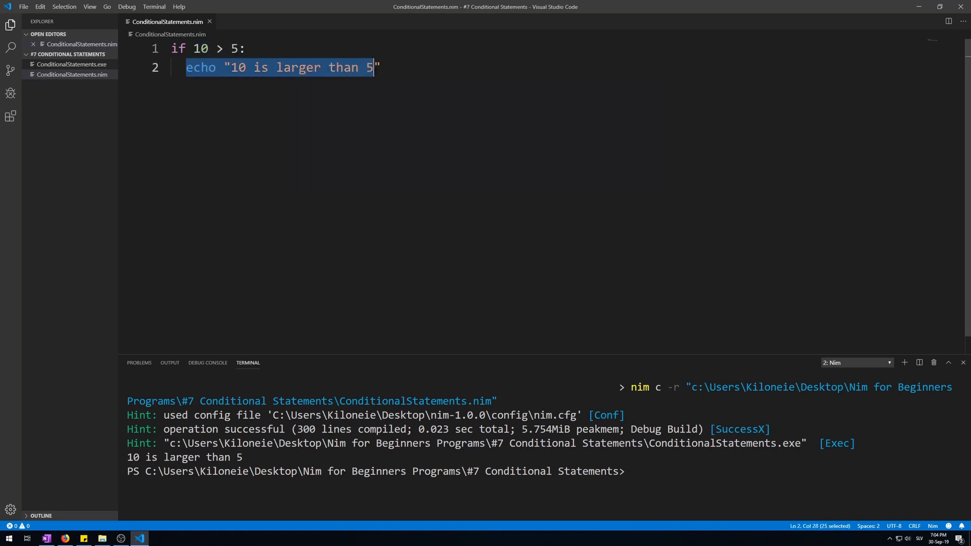
{"action": "left_click", "coordinate": [379, 66]}
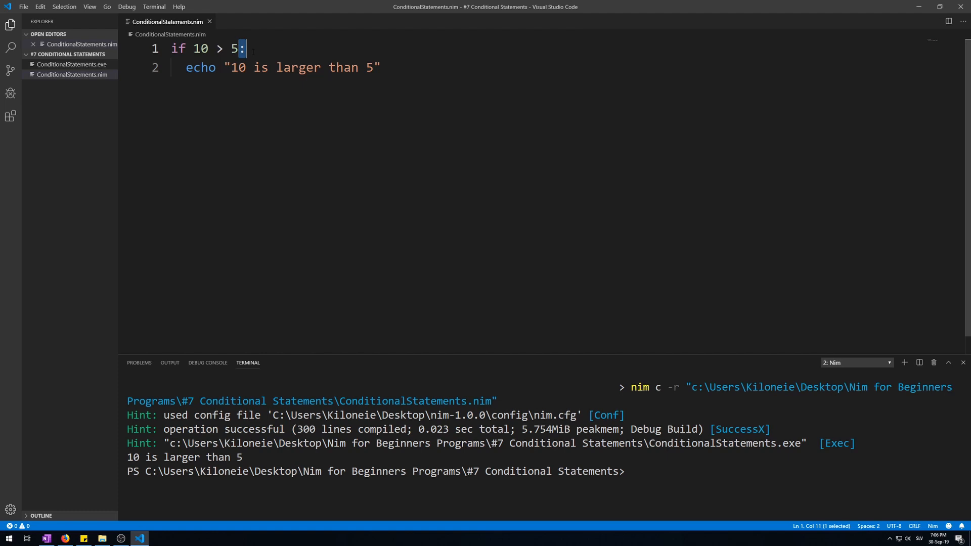
{"action": "left_click", "coordinate": [245, 48]}
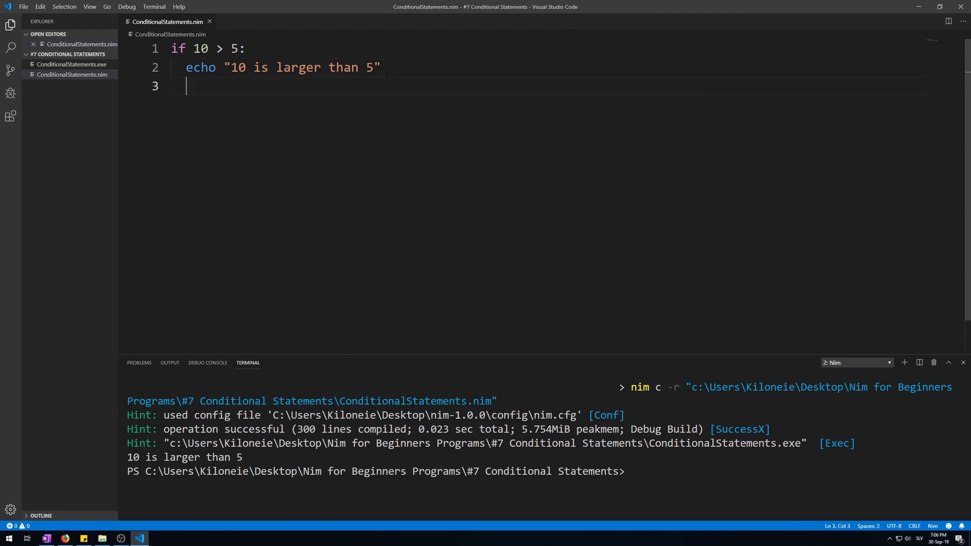
- Write if "Hello" == "Hello": echoing "Hello is equal to Hello" and run it
{"action": "type", "text": "if"}
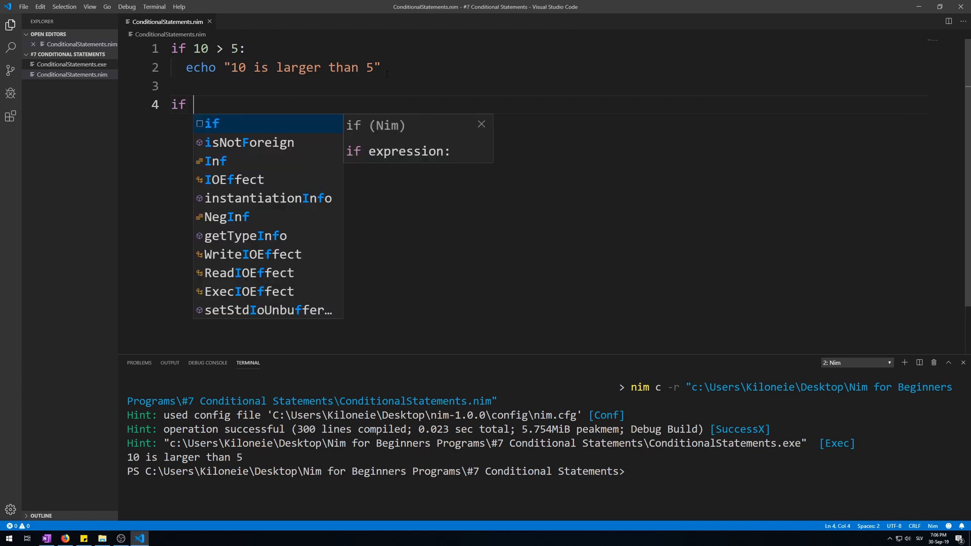
{"action": "type", "text": "\"Hello \""}
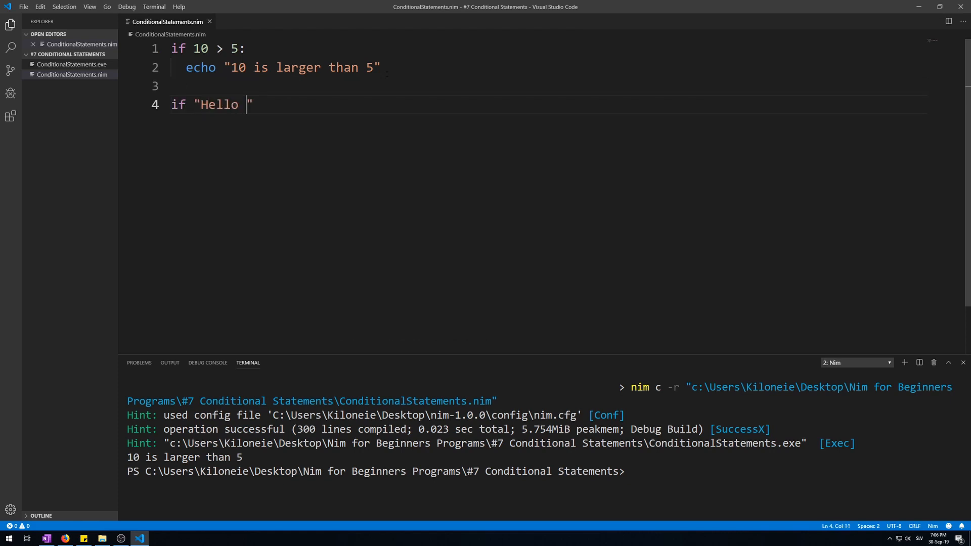
{"action": "type", "text": "=="}
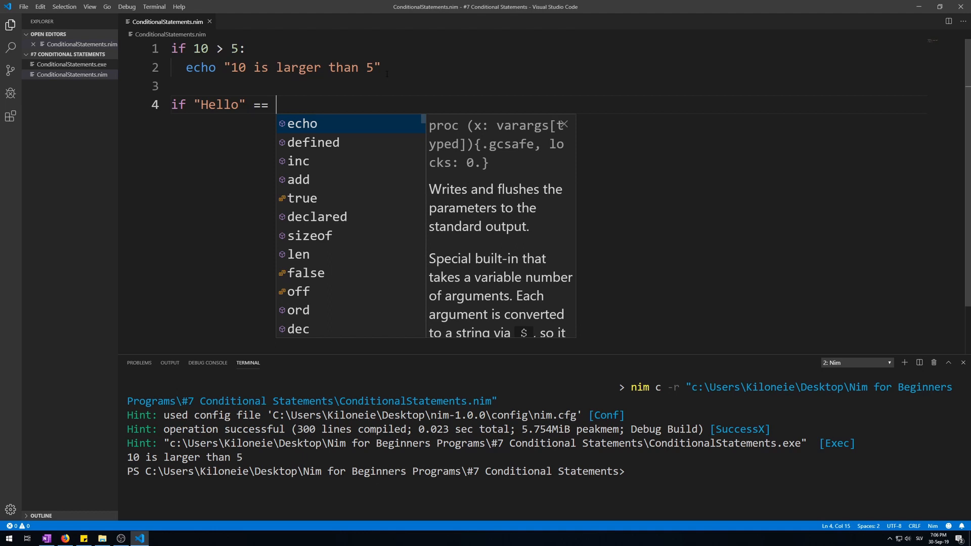
{"action": "type", "text": "\"Hello\""}
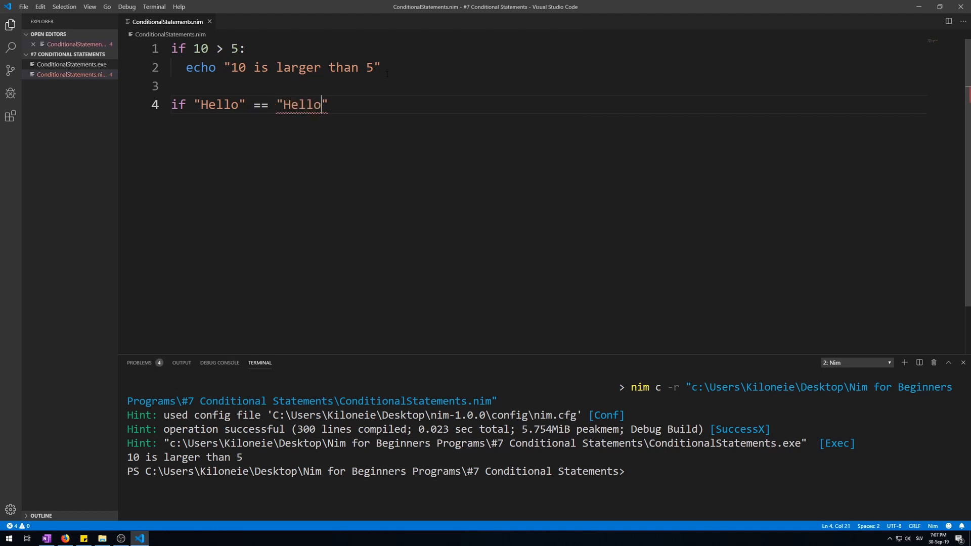
{"action": "type", "text": ":"}
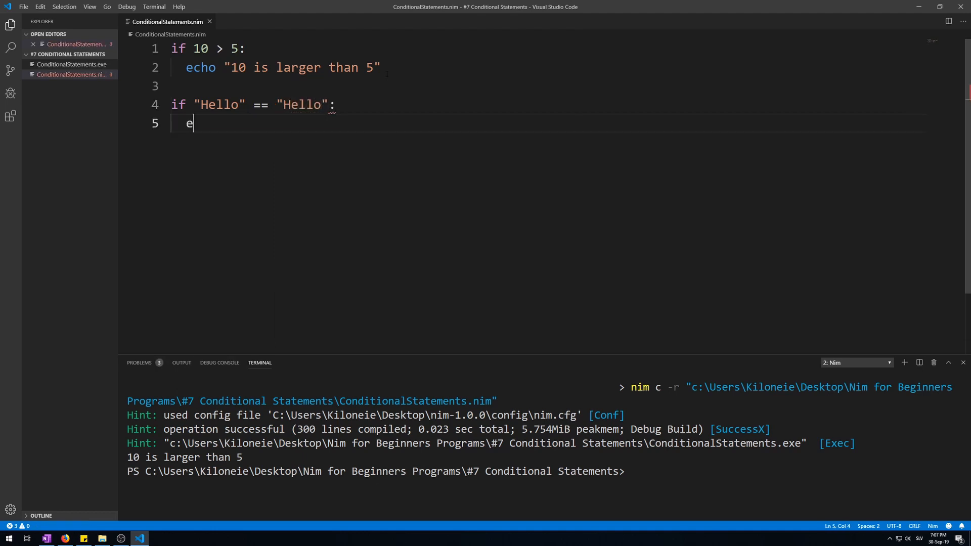
{"action": "type", "text": "cho \"Hello0\""}
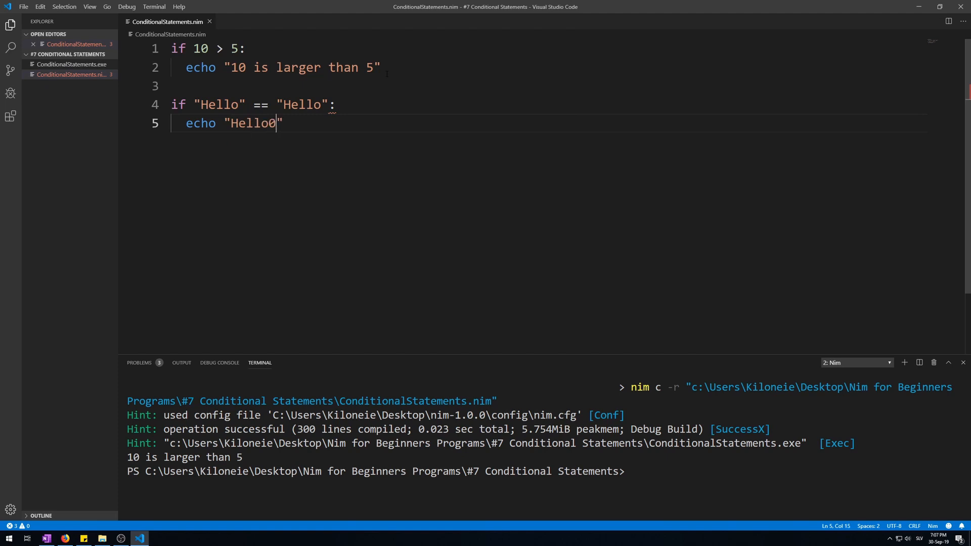
{"action": "type", "text": "is eq"}
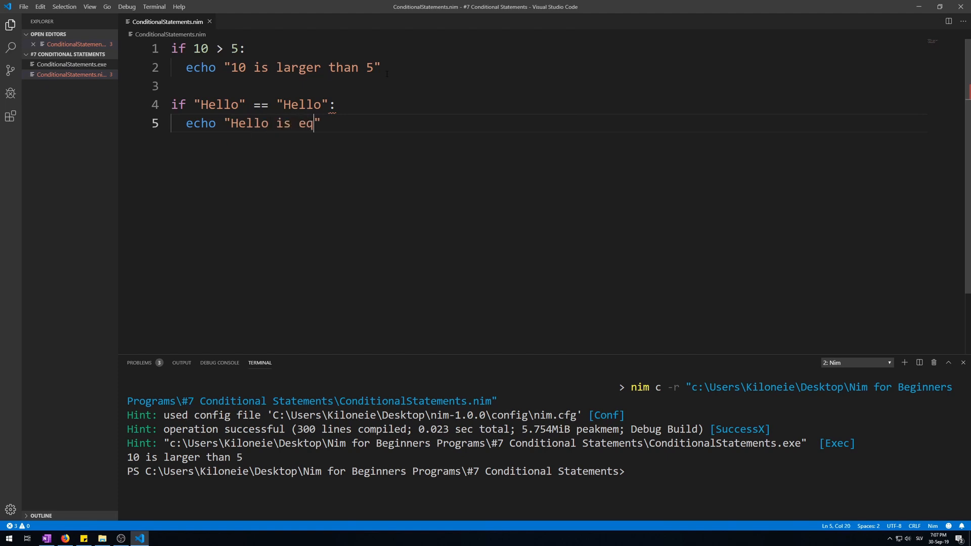
{"action": "type", "text": "ual to Hell"}
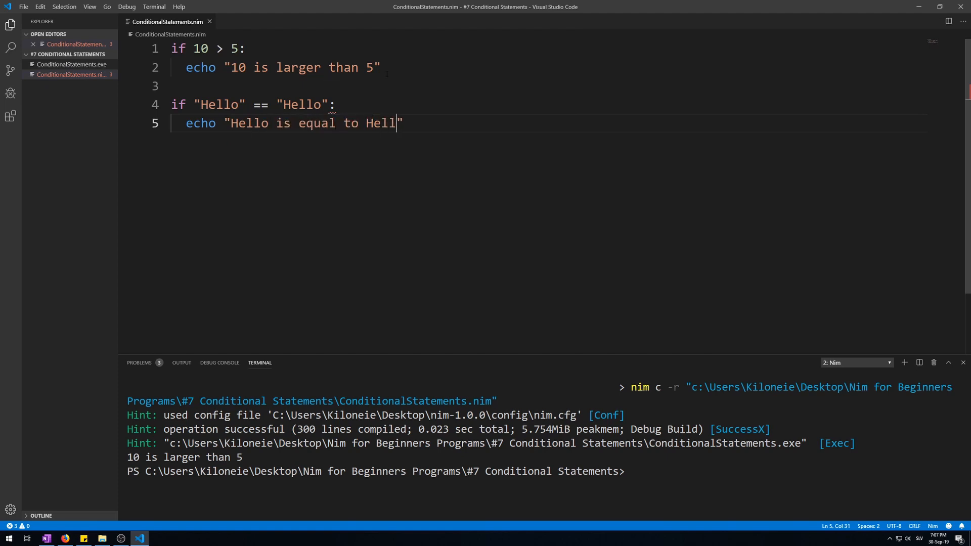
{"action": "double_click", "coordinate": [260, 104]}
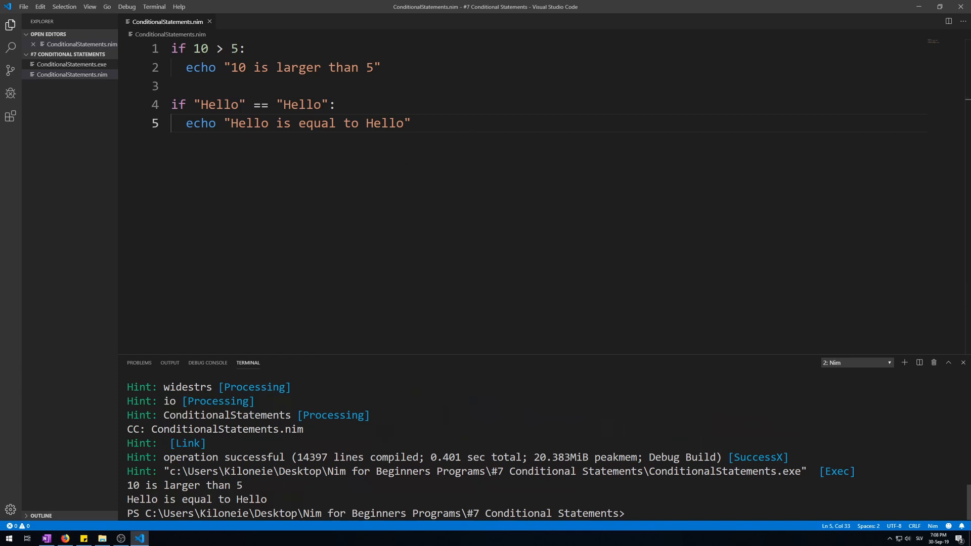
{"action": "left_click", "coordinate": [410, 122]}
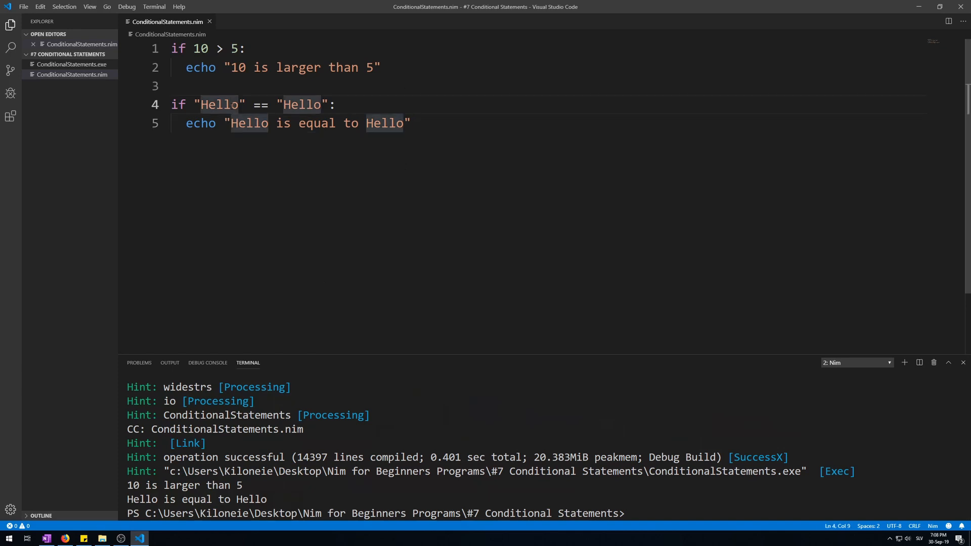
{"action": "key", "text": "Backspace"}
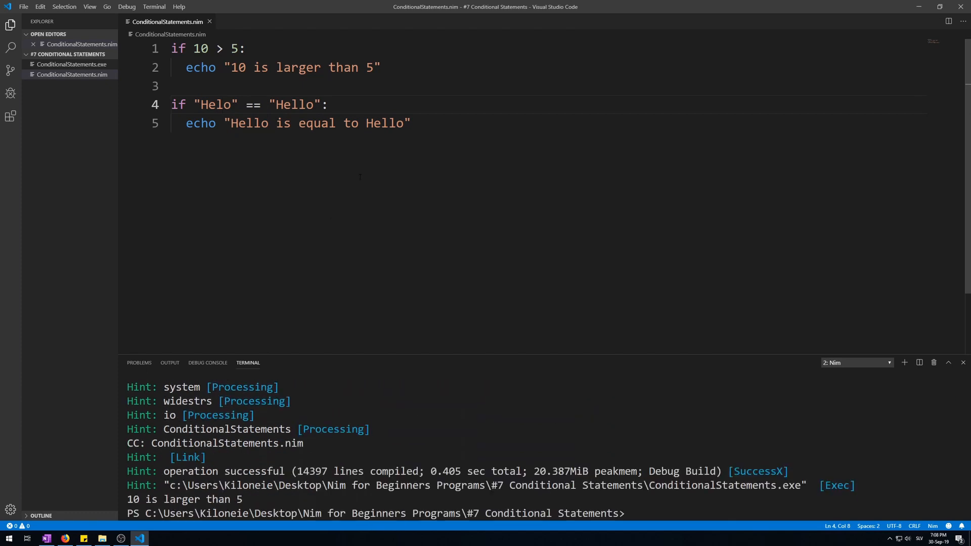
{"action": "left_click", "coordinate": [223, 104]}
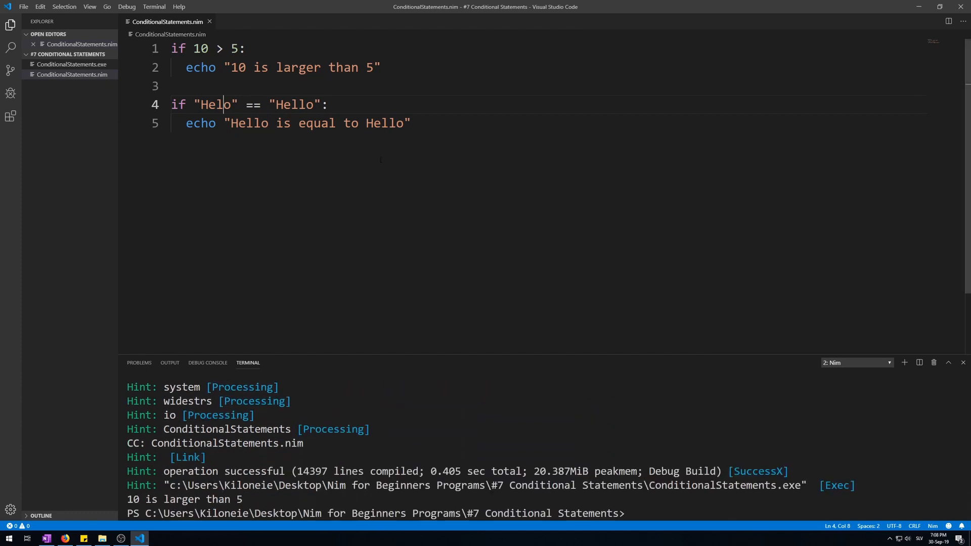
{"action": "key", "text": "Backspace"}
{"action": "type", "text": "l"}
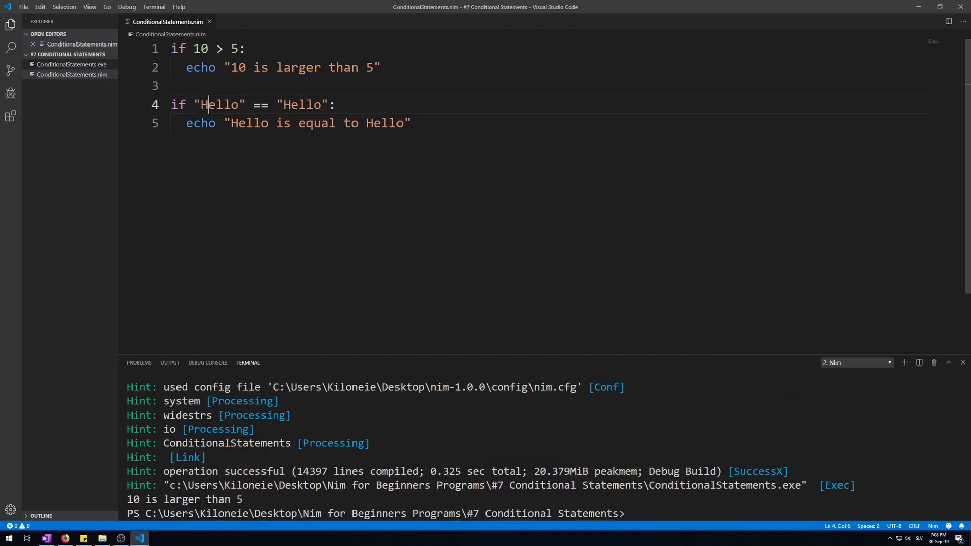
{"action": "left_click", "coordinate": [409, 122]}
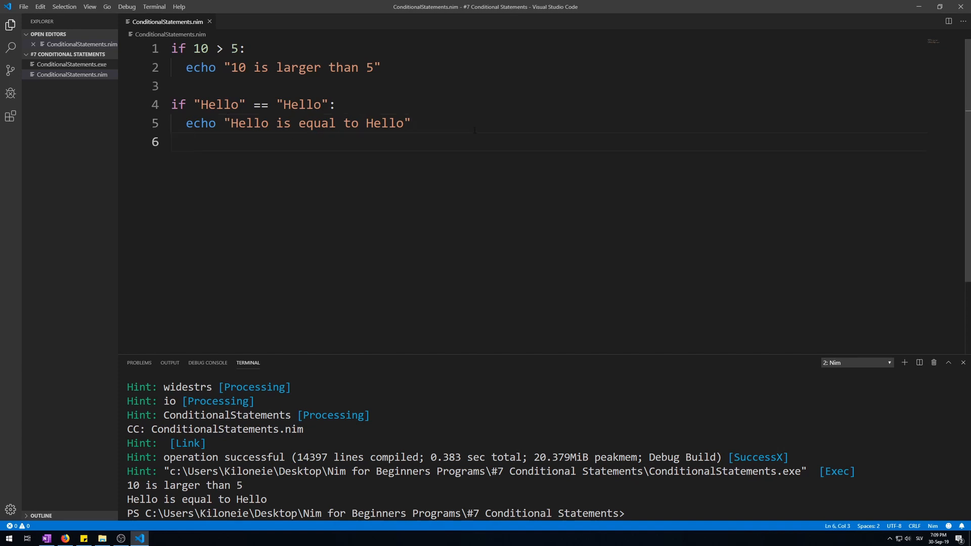
- Nest if 5 < 50: echoing "5 < 50" inside the Hello check
{"action": "type", "text": "if 5"}
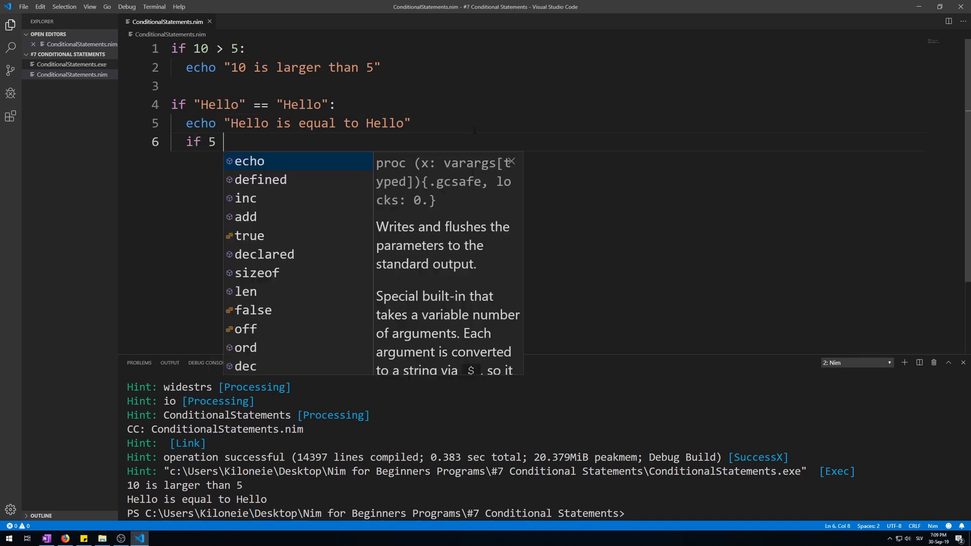
{"action": "type", "text": "< 50"}
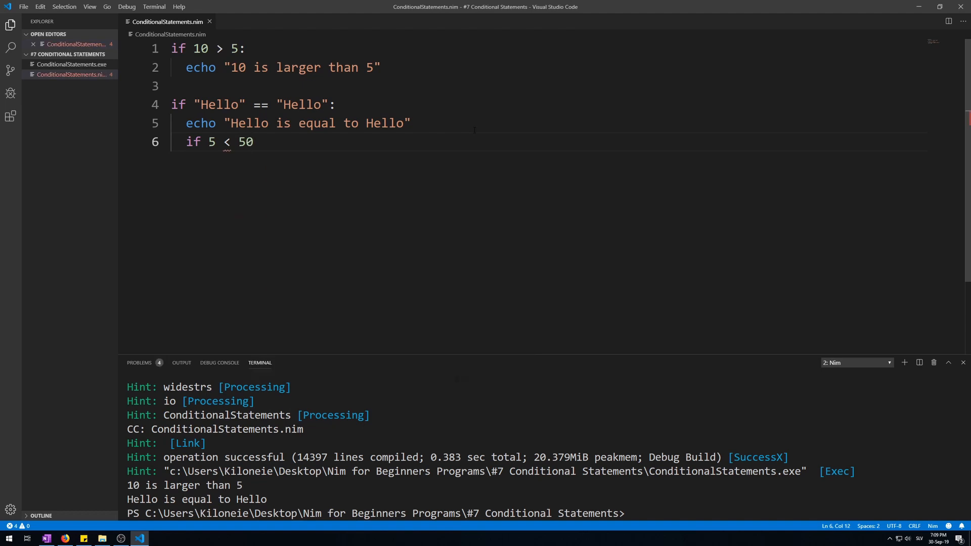
{"action": "type", "text": ":"}
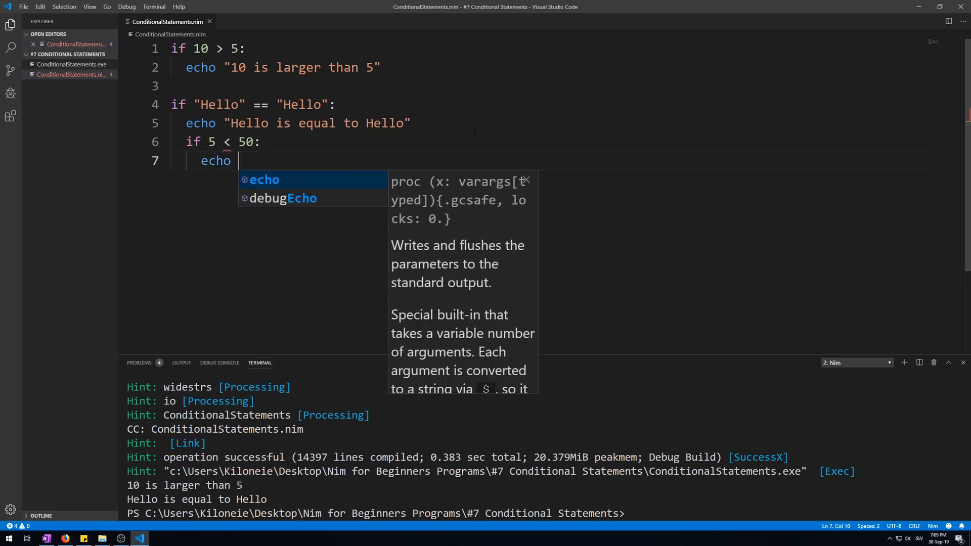
{"action": "type", "text": "\"5"}
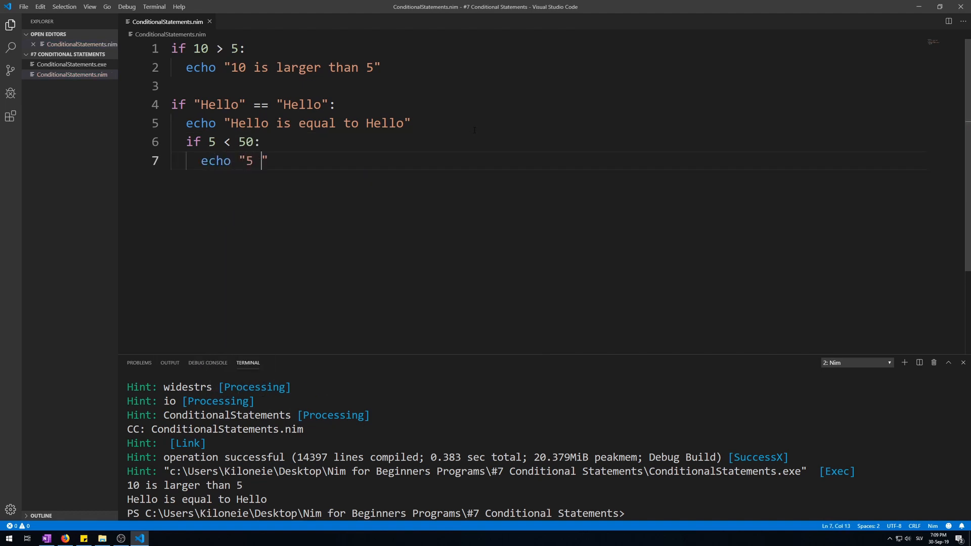
{"action": "type", "text": "< 50"}
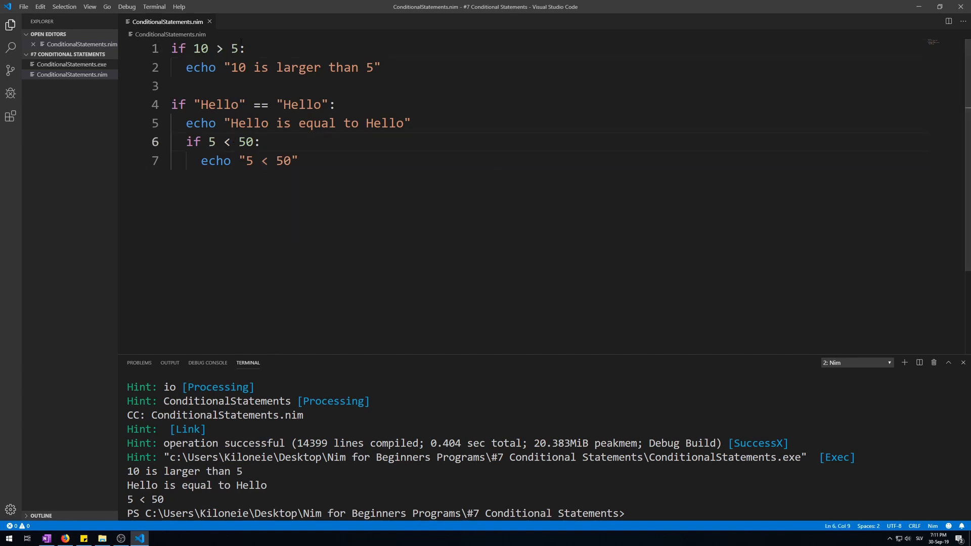
- Run it so the terminal also prints 5 < 50 and position after the nested echo
{"action": "left_click", "coordinate": [228, 142]}
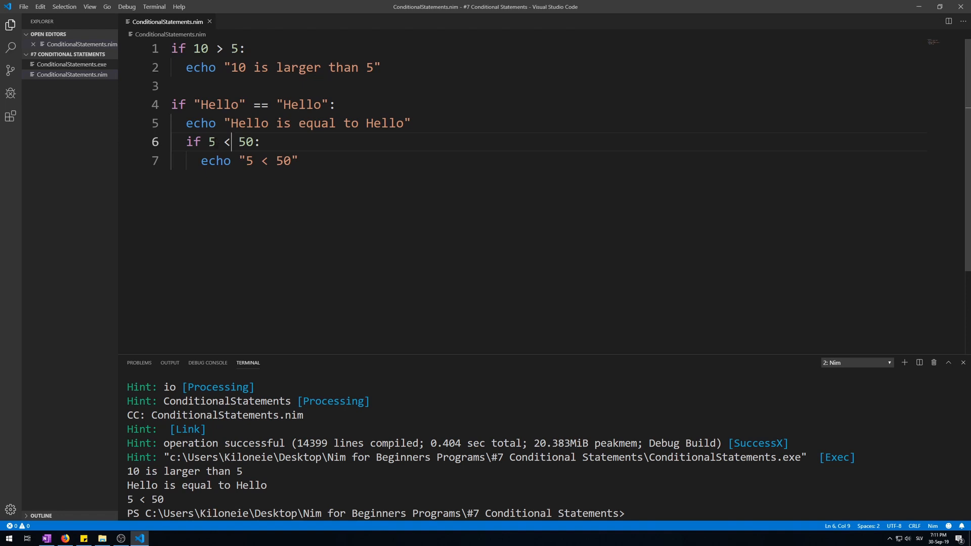
{"action": "left_click", "coordinate": [298, 161]}
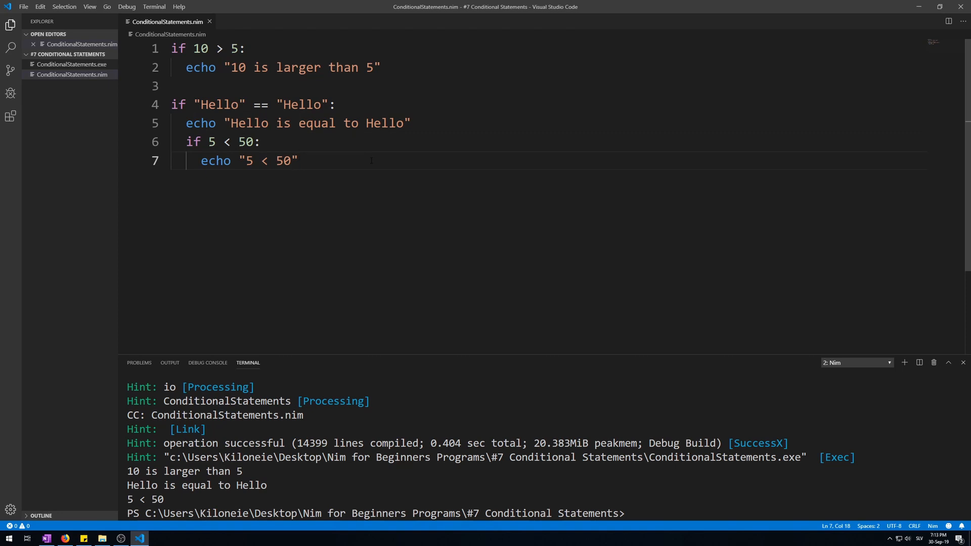
{"action": "left_click", "coordinate": [299, 161]}
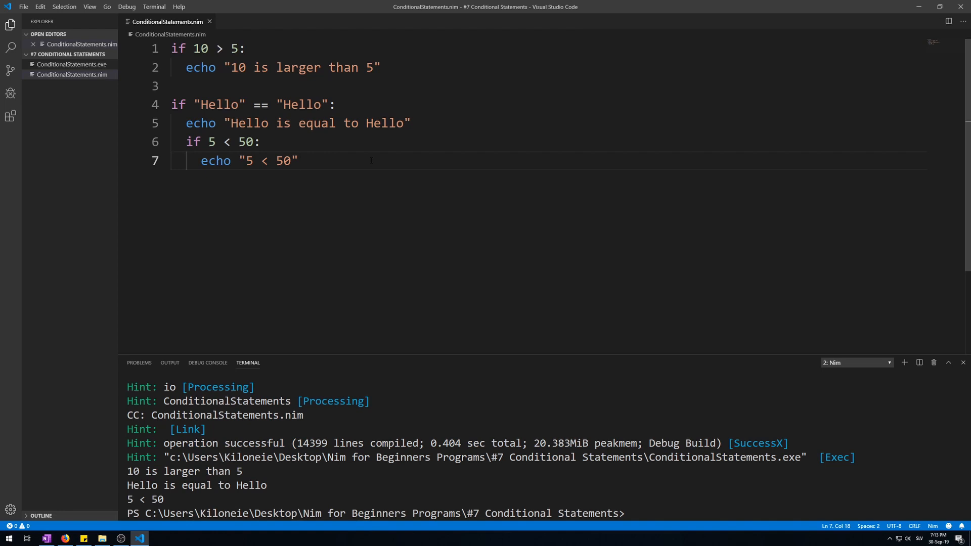
{"action": "left_click", "coordinate": [300, 161]}
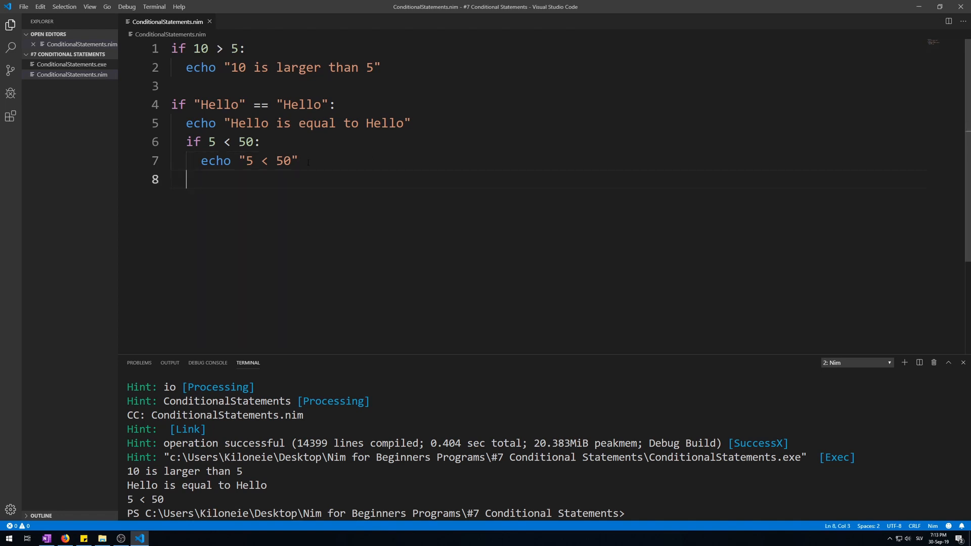
- Give the nested if an else branch echoing "Else #2"
{"action": "type", "text": "else:"}
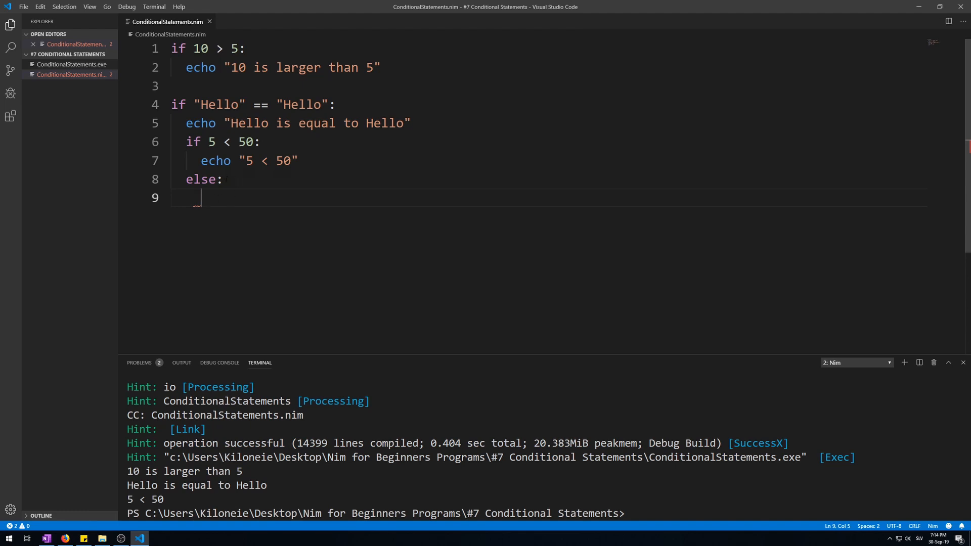
{"action": "type", "text": "ec"}
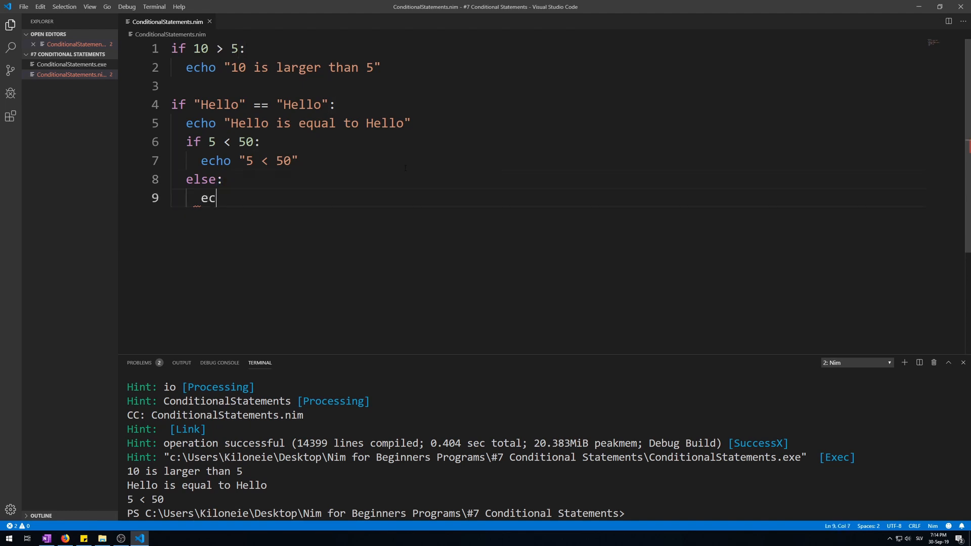
{"action": "type", "text": "ho \"\""}
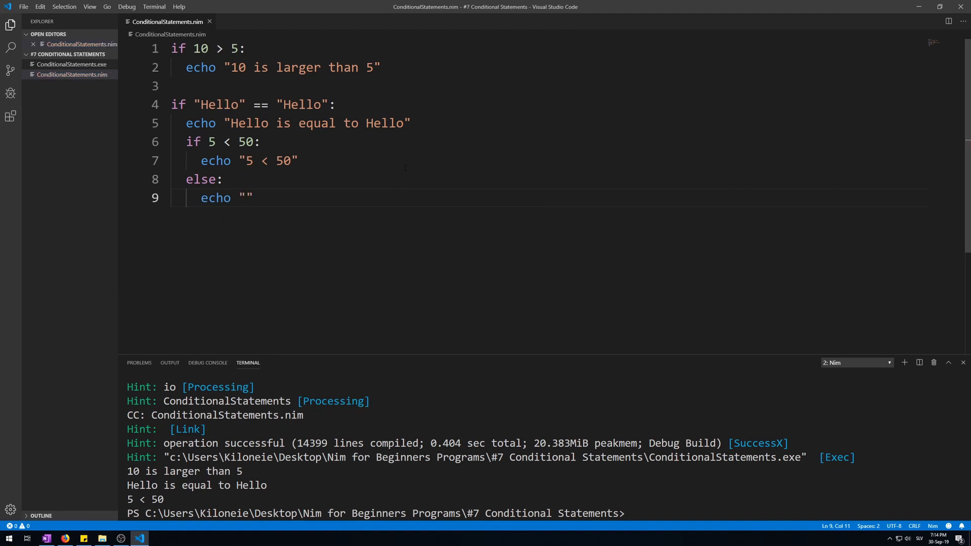
{"action": "left_click", "coordinate": [245, 197]}
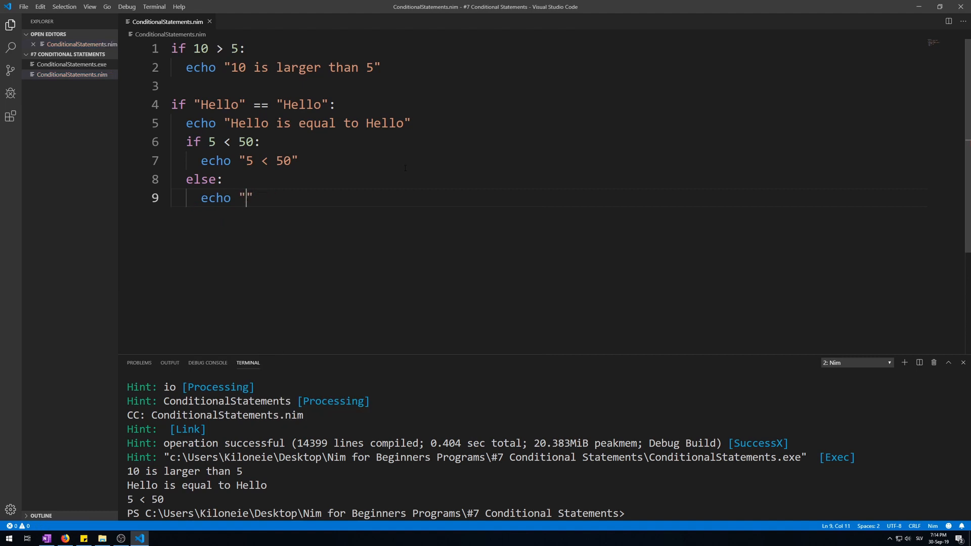
{"action": "type", "text": "Else #2"}
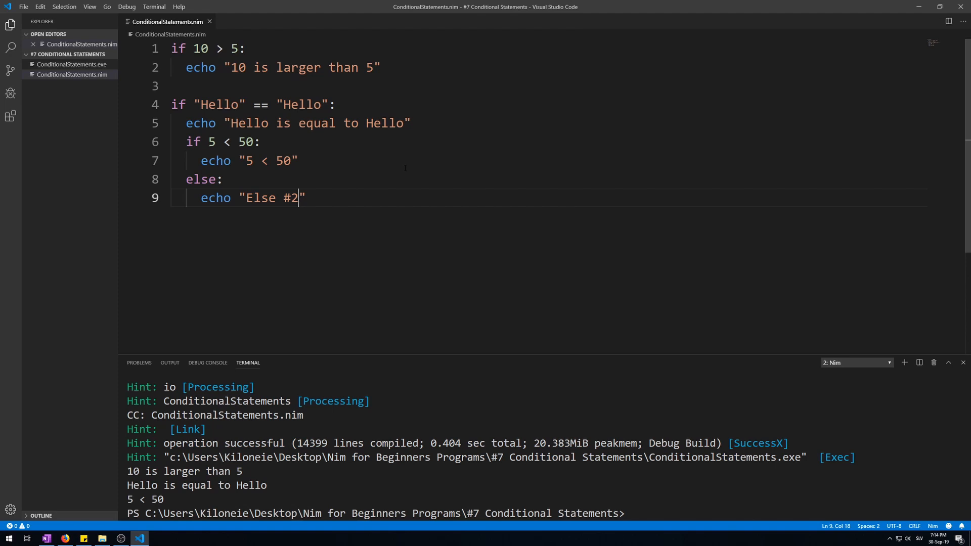
- Give the outer if an else branch echoing "Else #1"
{"action": "key", "text": "Enter"}
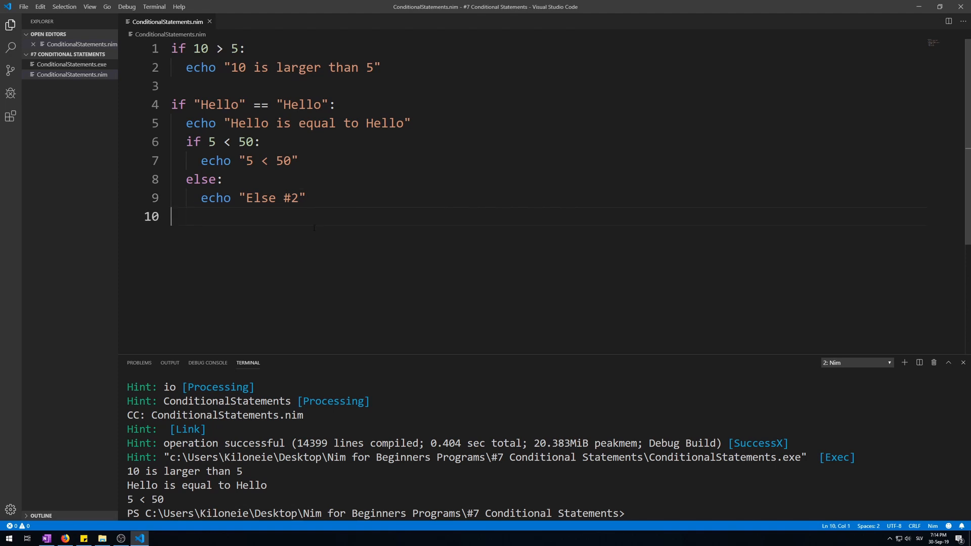
{"action": "type", "text": "else:"}
{"action": "type", "text": "ec"}
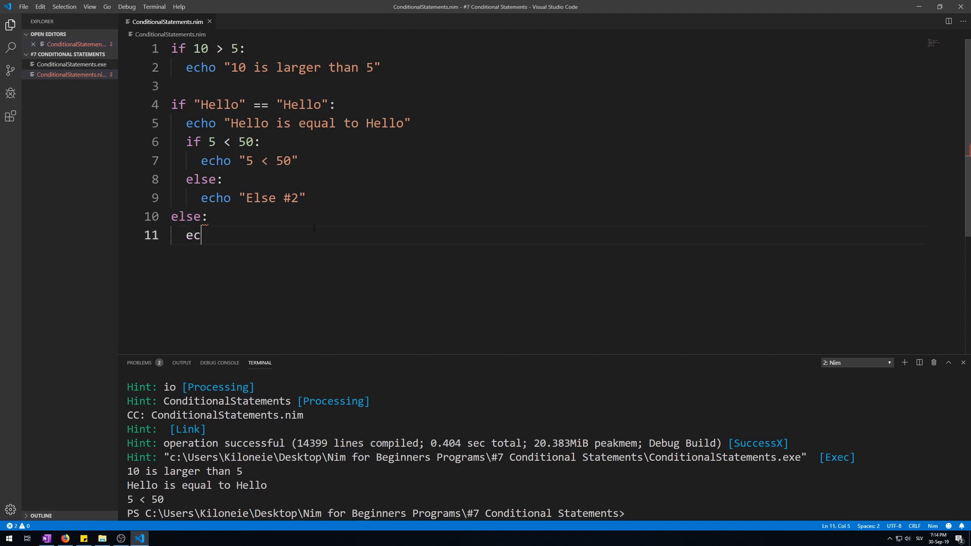
{"action": "type", "text": "ho \"E\""}
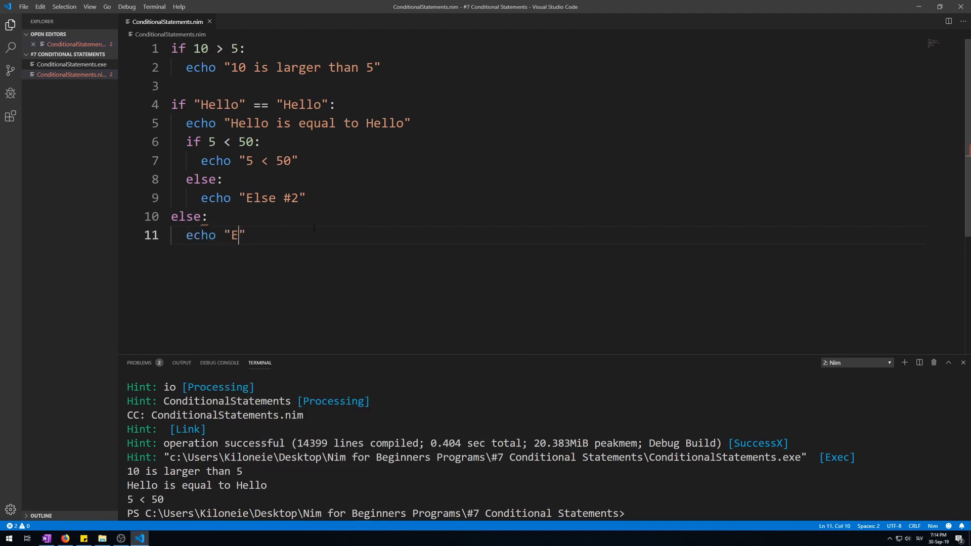
{"action": "type", "text": "lse #1"}
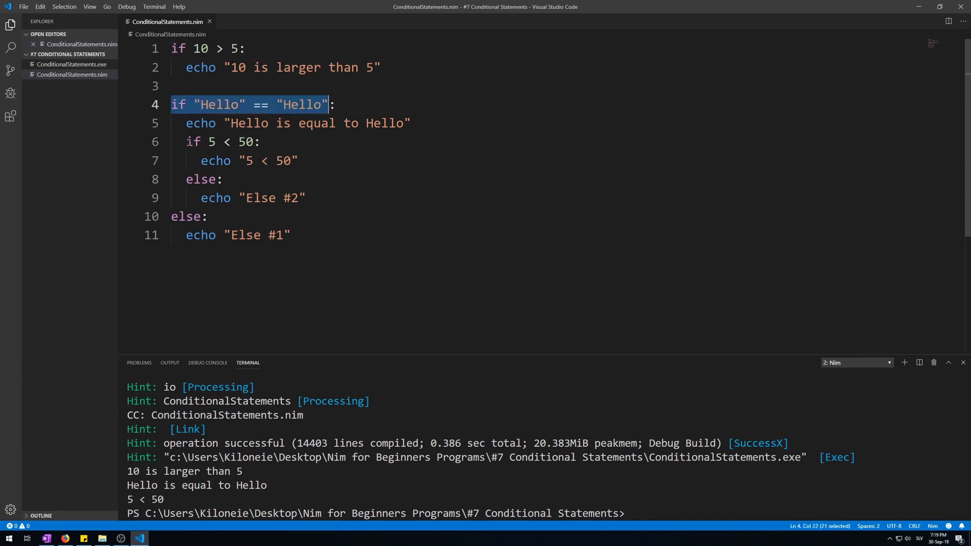
- Change "Hello" to "Helo" and 50 to 5, then run so Else #1 prints
{"action": "left_click", "coordinate": [260, 142]}
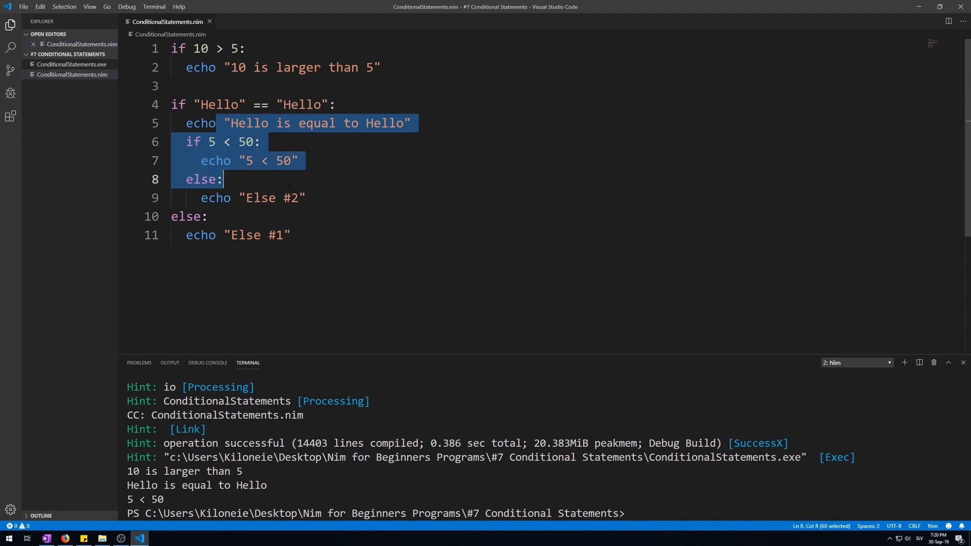
{"action": "left_click", "coordinate": [308, 104]}
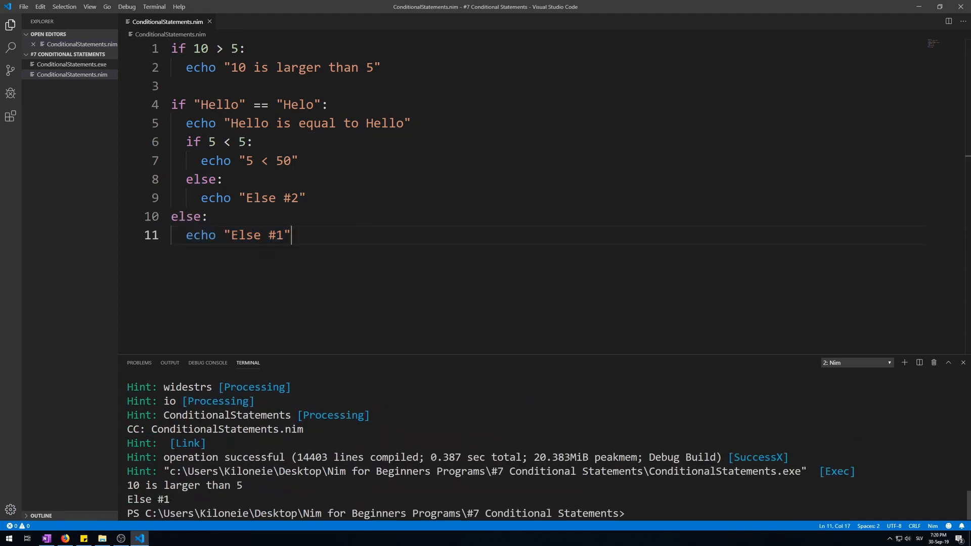
{"action": "key", "text": "Left"}
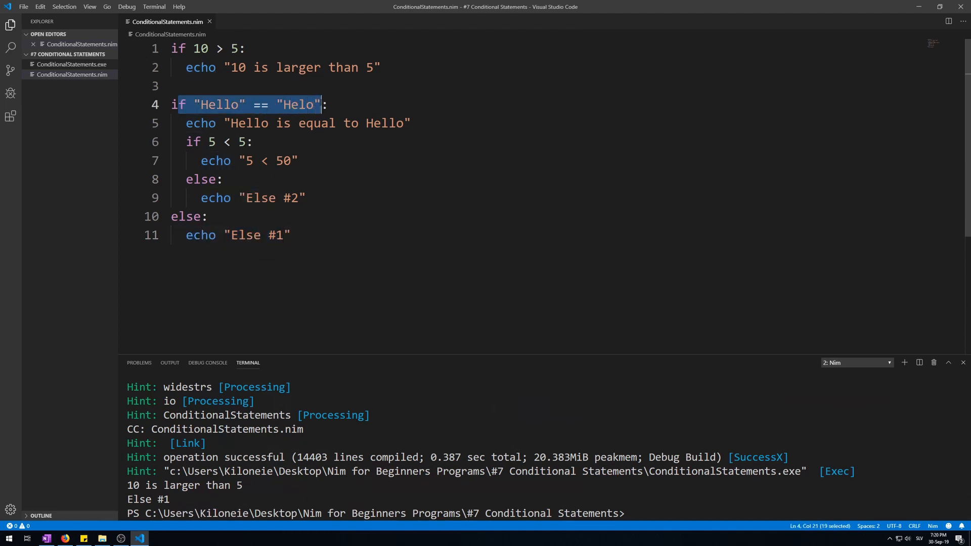
{"action": "left_click", "coordinate": [260, 104]}
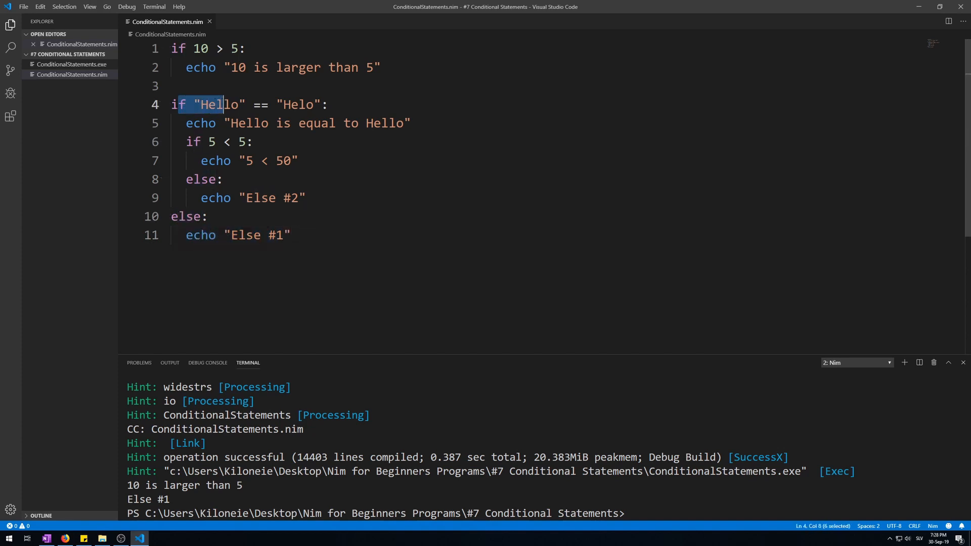
{"action": "left_click", "coordinate": [186, 142]}
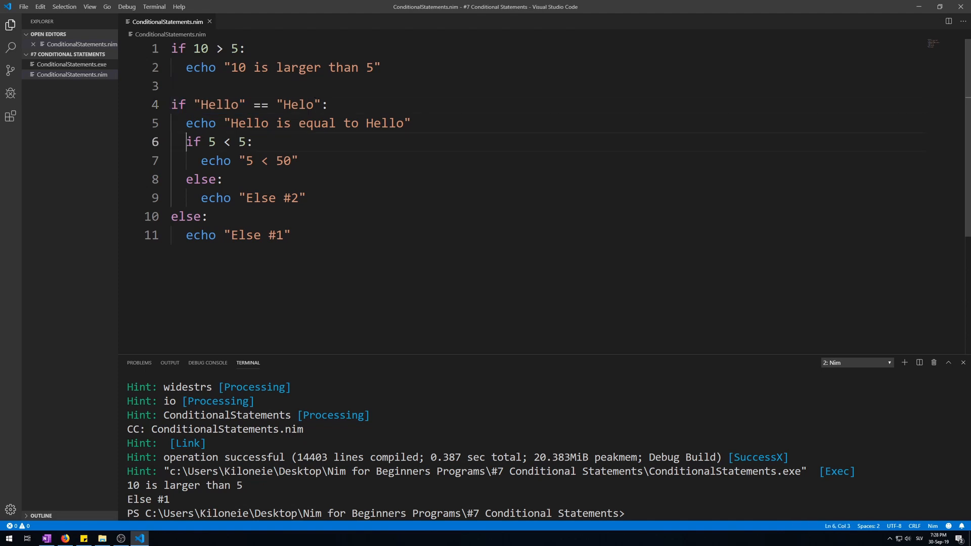
{"action": "left_click_drag", "start_coordinate": [186, 142], "coordinate": [262, 197]}
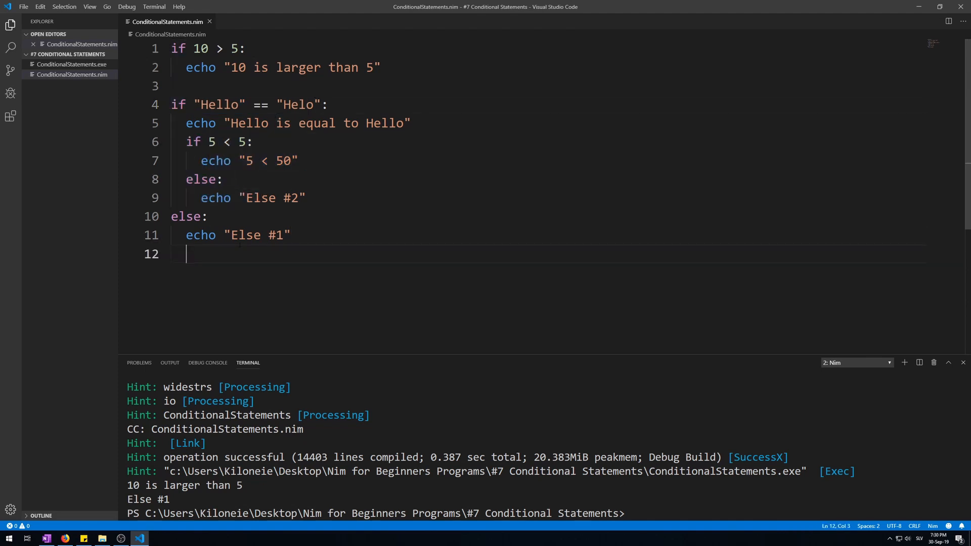
{"action": "type", "text": "else:"}
{"action": "type", "text": "echo \"\""}
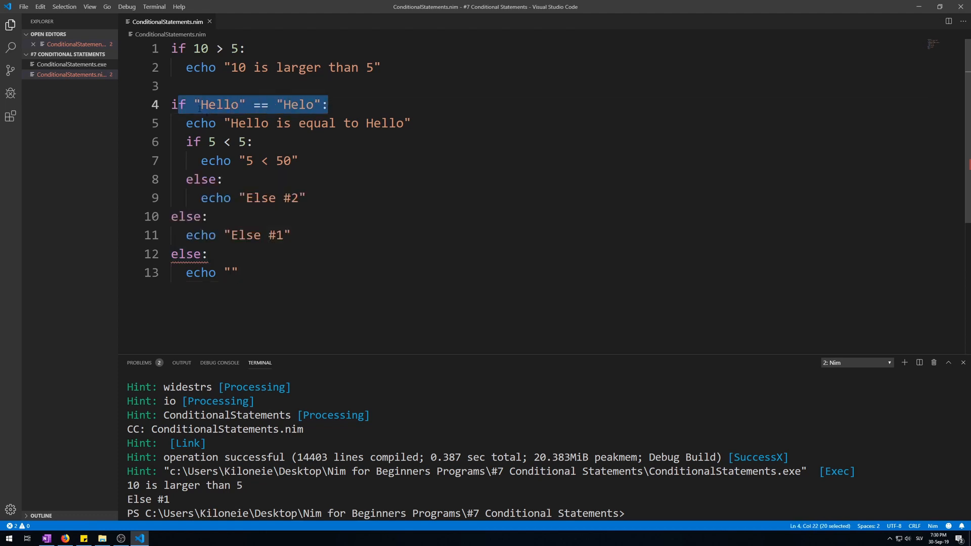
{"action": "left_click", "coordinate": [286, 104]}
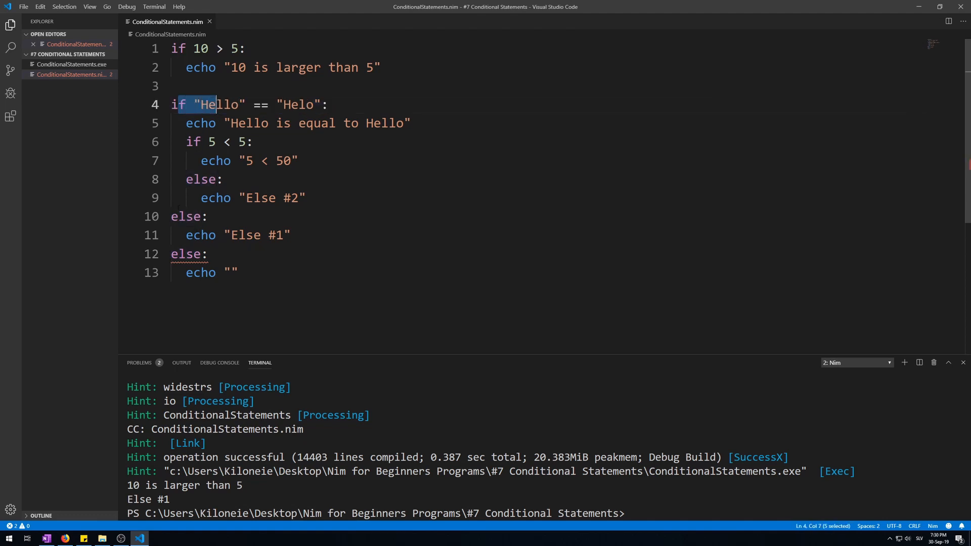
{"action": "left_click_drag", "start_coordinate": [210, 104], "coordinate": [277, 104]}
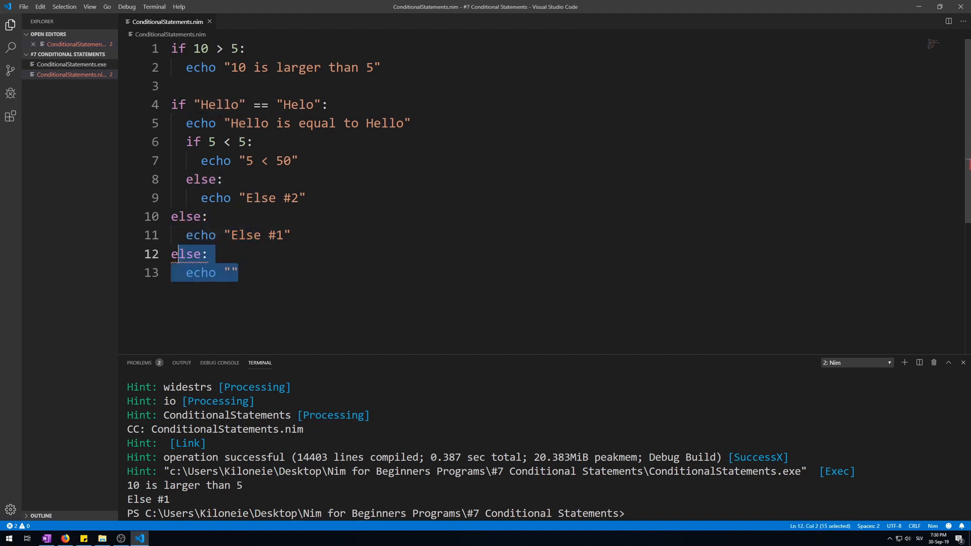
{"action": "key", "text": "Delete"}
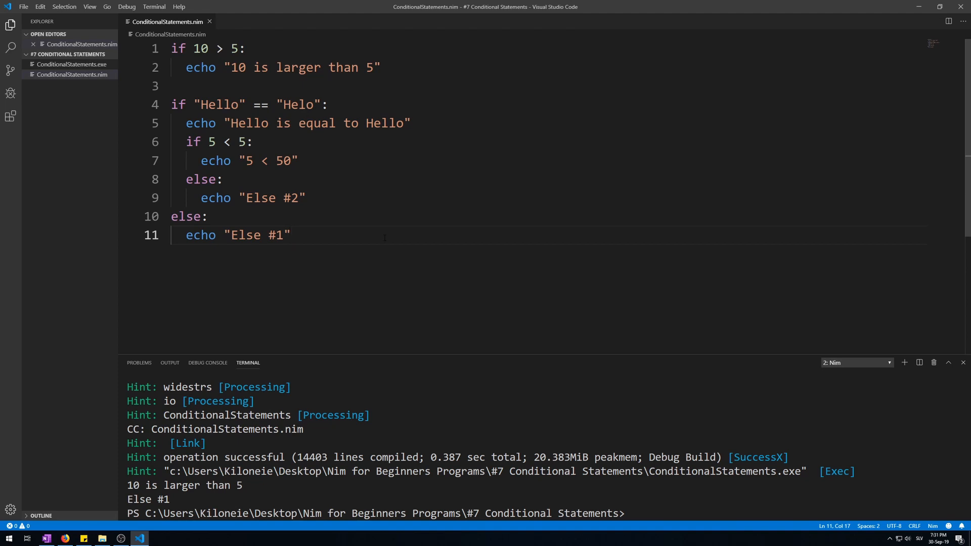
{"action": "left_click", "coordinate": [291, 235]}
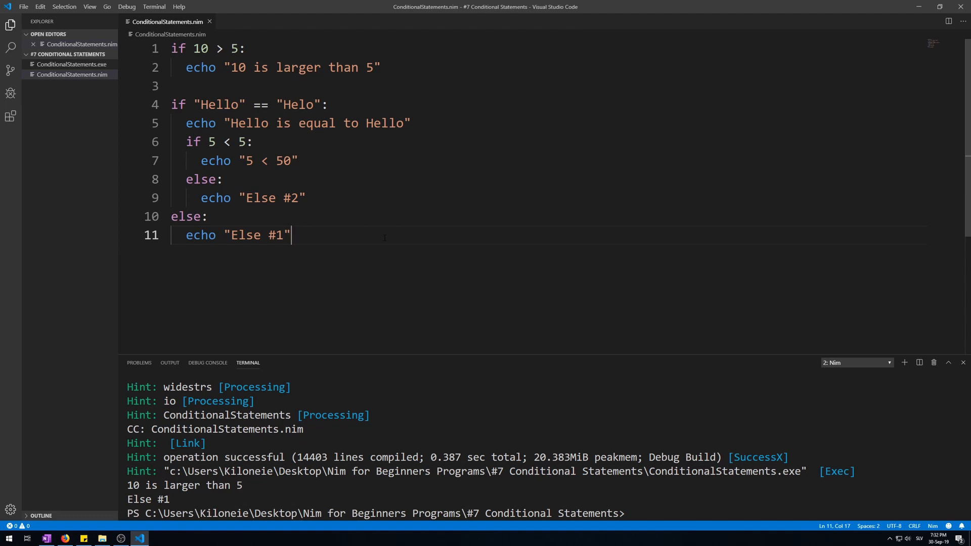
- Comment out earlier code and write three checks that 1 != 2, 3, 4 echoing "1 NOT EQUAL" with each number
{"action": "key", "text": "ctrl+a"}
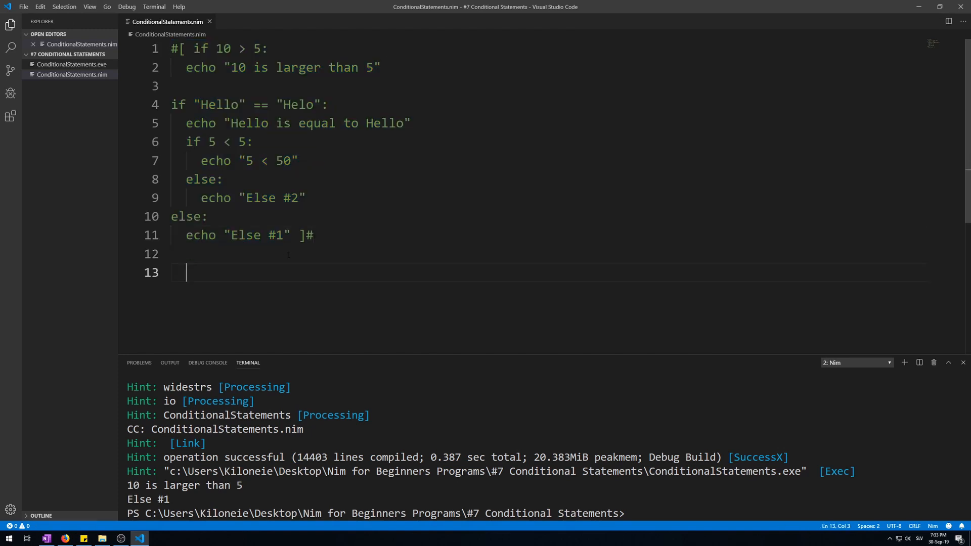
{"action": "type", "text": "if"}
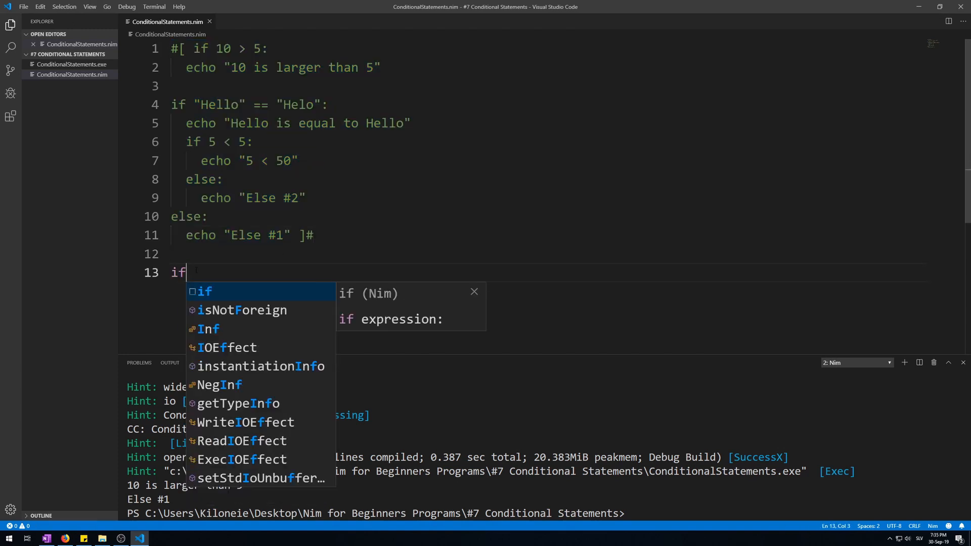
{"action": "type", "text": "1"}
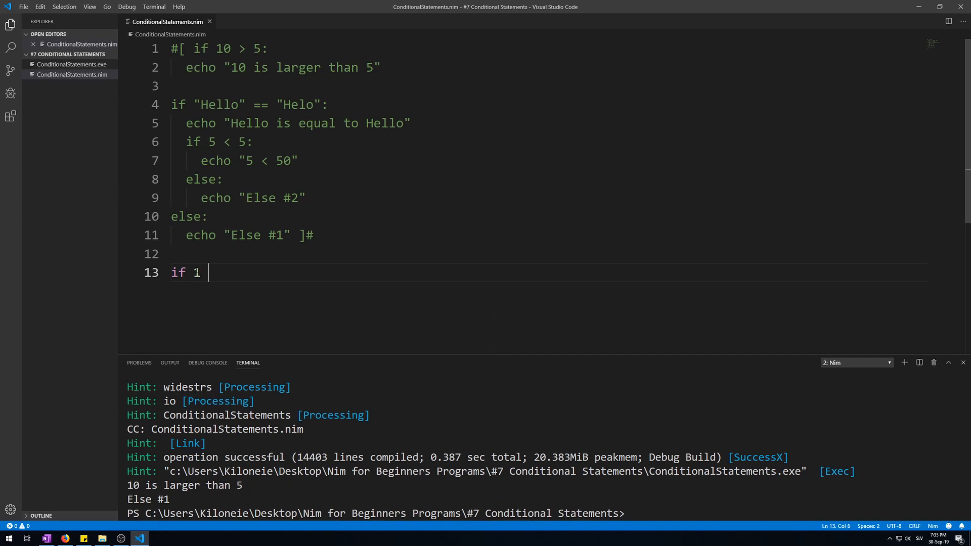
{"action": "type", "text": "!= 2:"}
{"action": "type", "text": "echo \""}
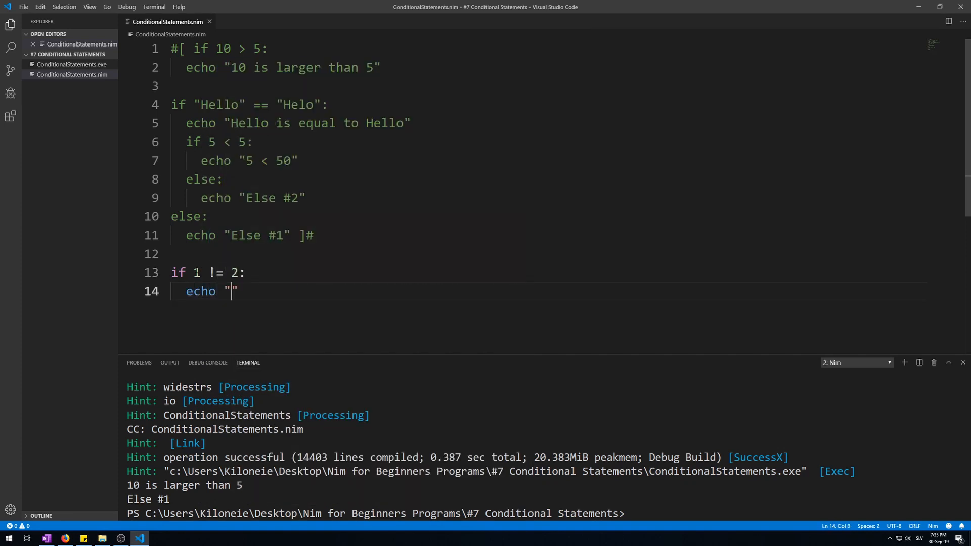
{"action": "type", "text": "1 NOT E"}
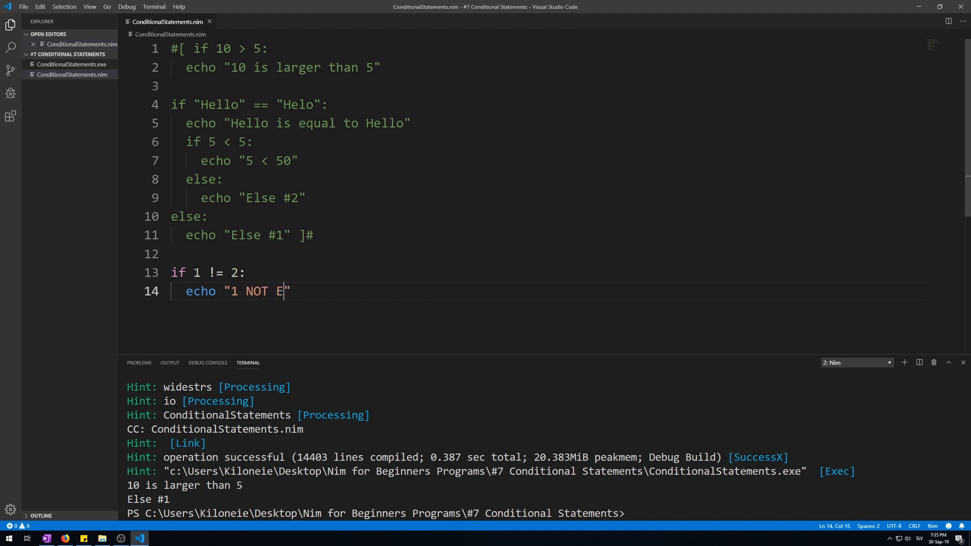
{"action": "type", "text": "QUAL"}
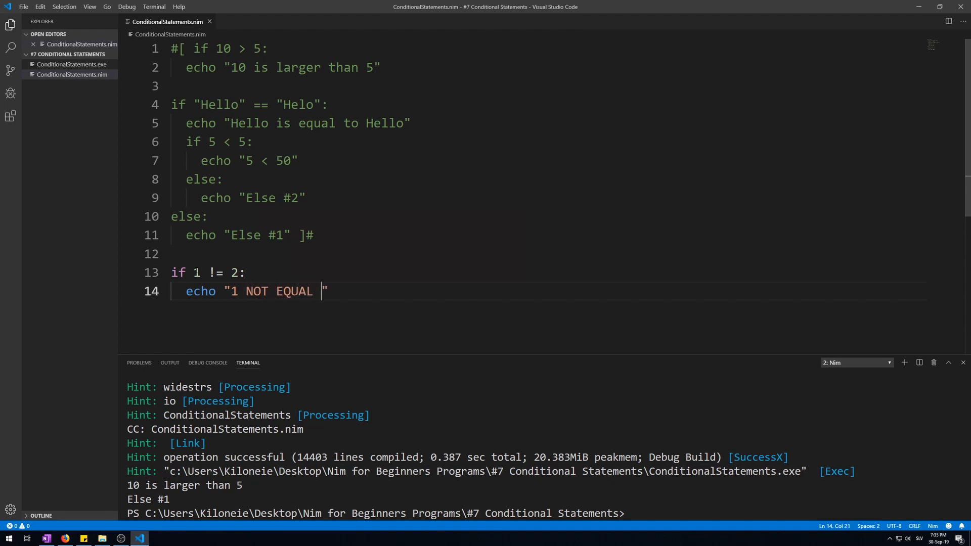
{"action": "type", "text": "2"}
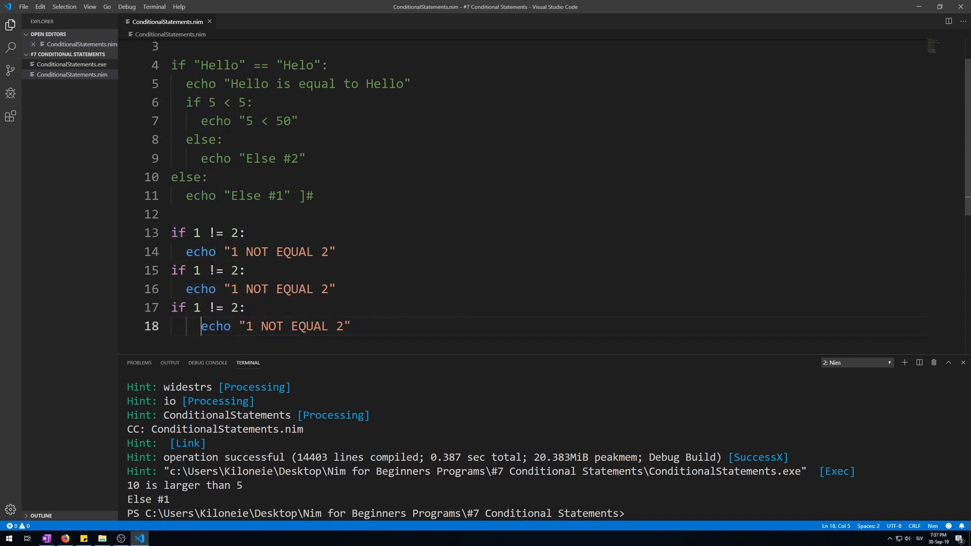
{"action": "left_click", "coordinate": [338, 326]}
{"action": "type", "text": "4"}
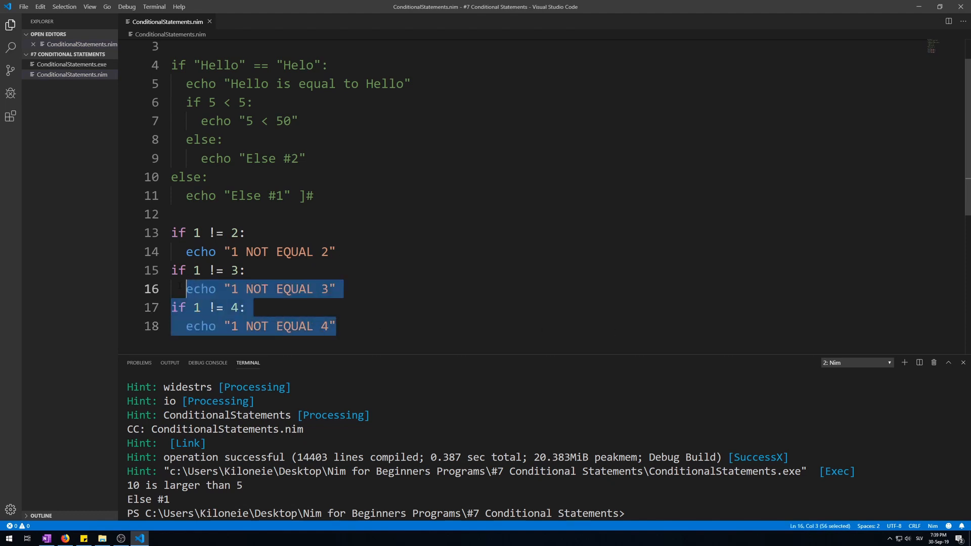
- Duplicate the three checks below and turn the second and third into elif branches
{"action": "key", "text": "enter"}
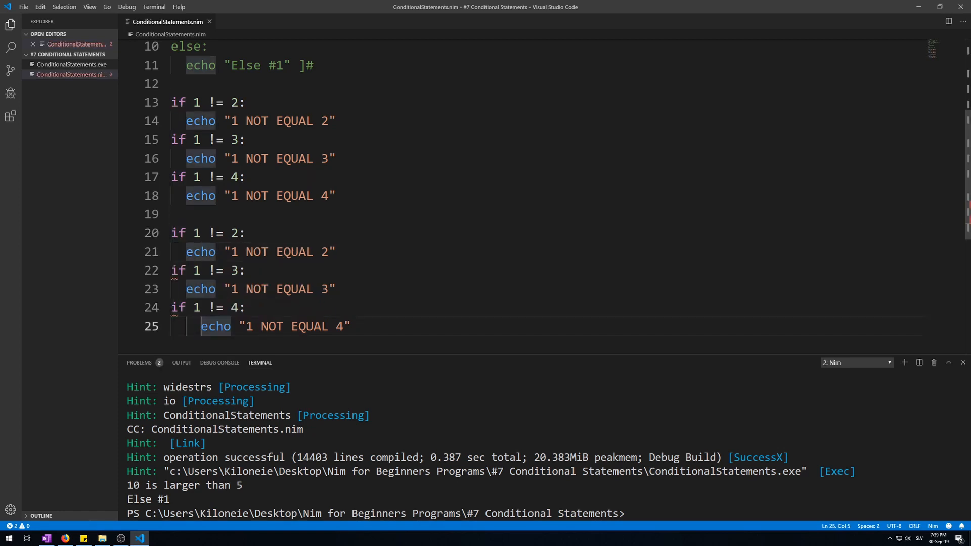
{"action": "type", "text": "el"}
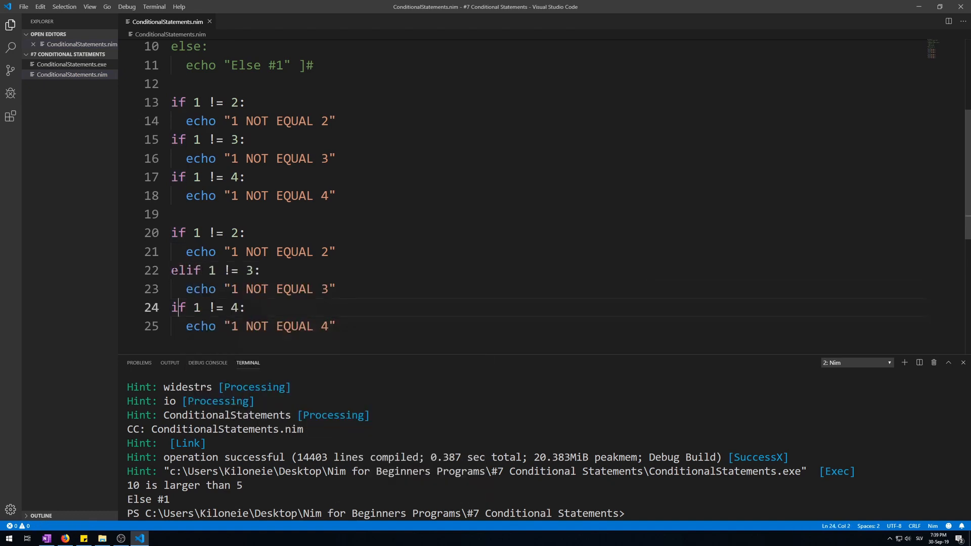
{"action": "type", "text": "eli"}
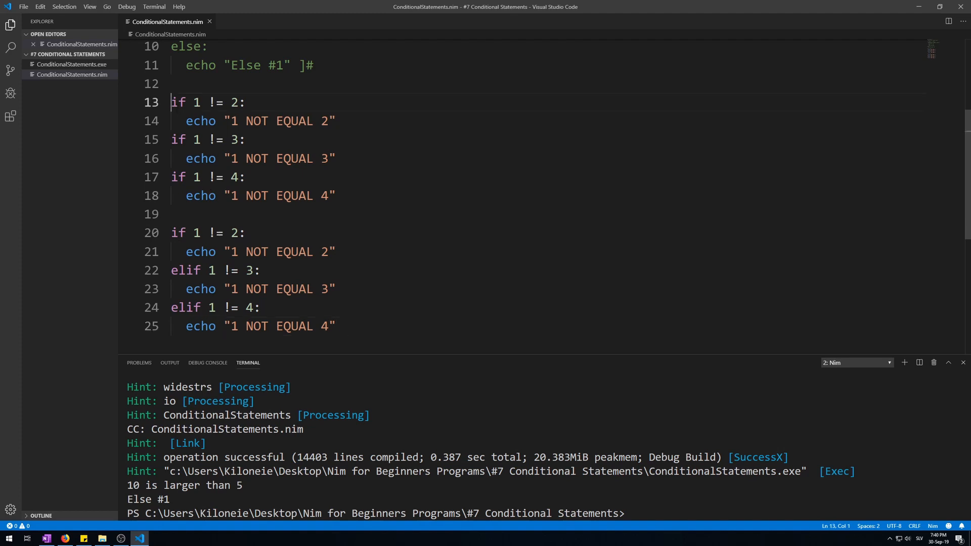
{"action": "left_click", "coordinate": [338, 195]}
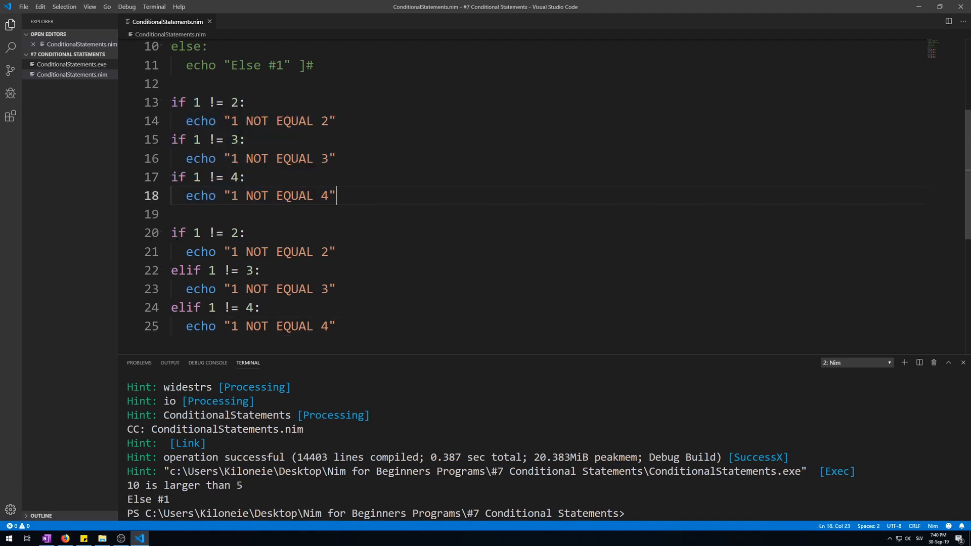
{"action": "left_click", "coordinate": [279, 326]}
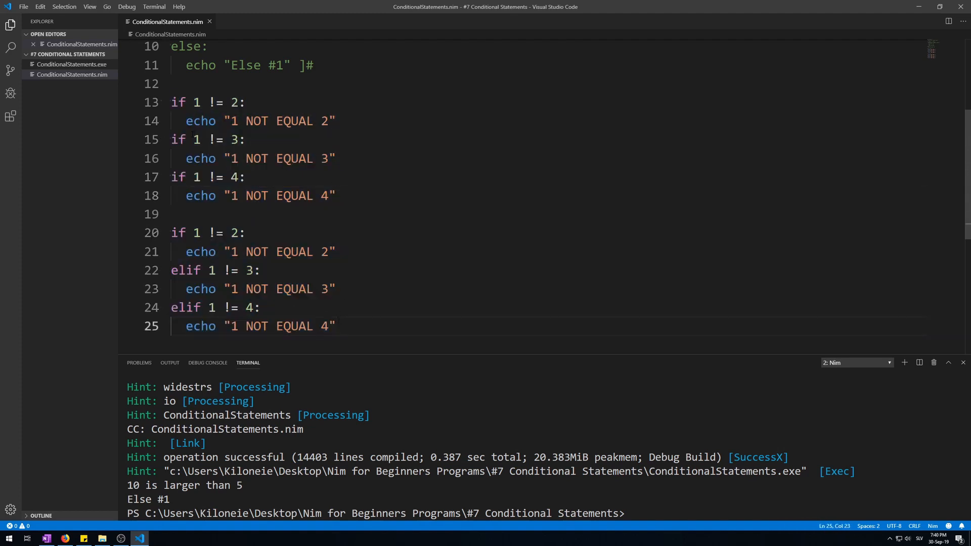
{"action": "left_click", "coordinate": [182, 102]}
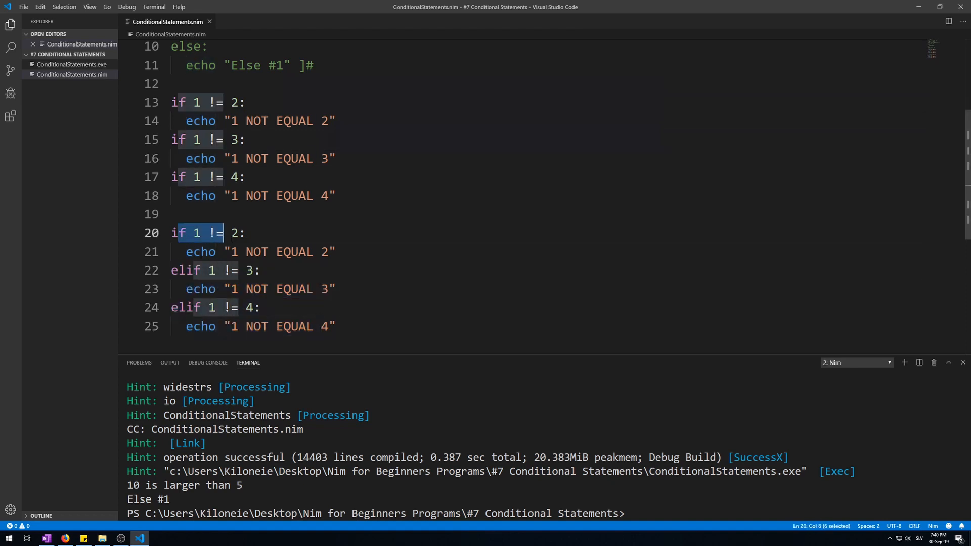
- End the chain with else: echo "final statement"
{"action": "left_click", "coordinate": [178, 270]}
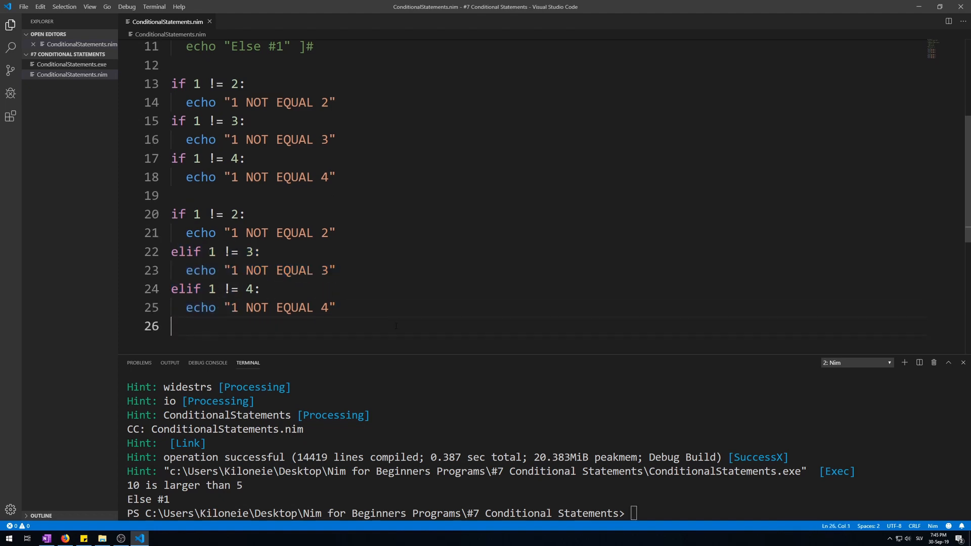
{"action": "type", "text": "else:"}
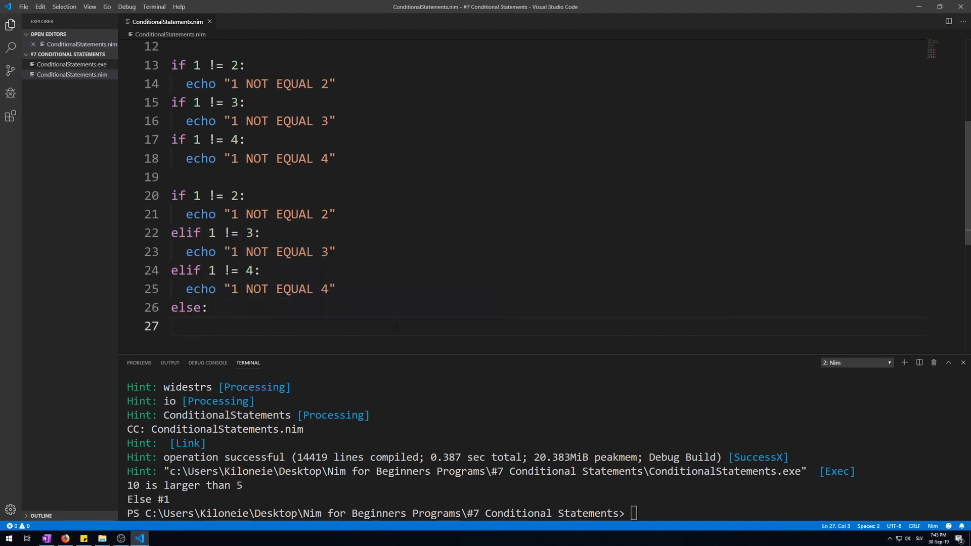
{"action": "type", "text": "echo \"final \""}
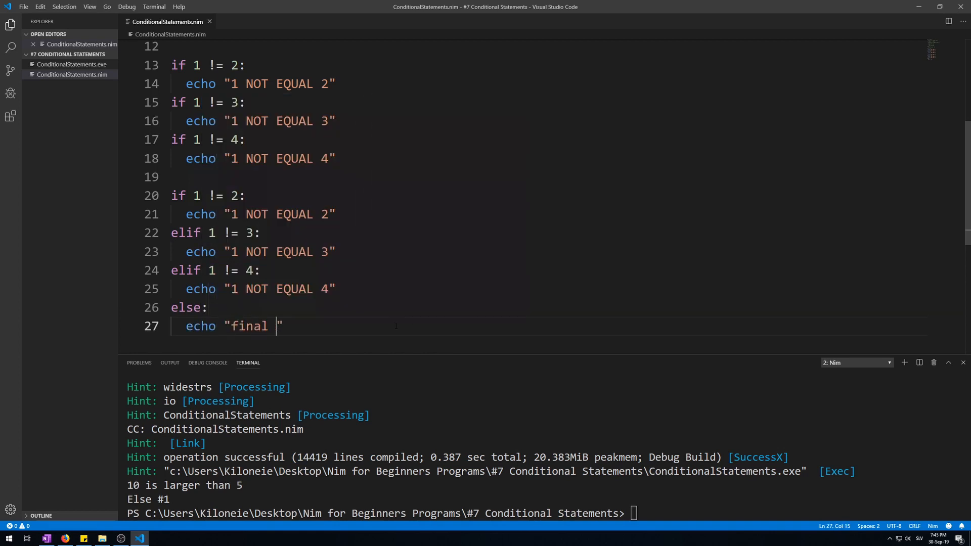
{"action": "type", "text": "statement"}
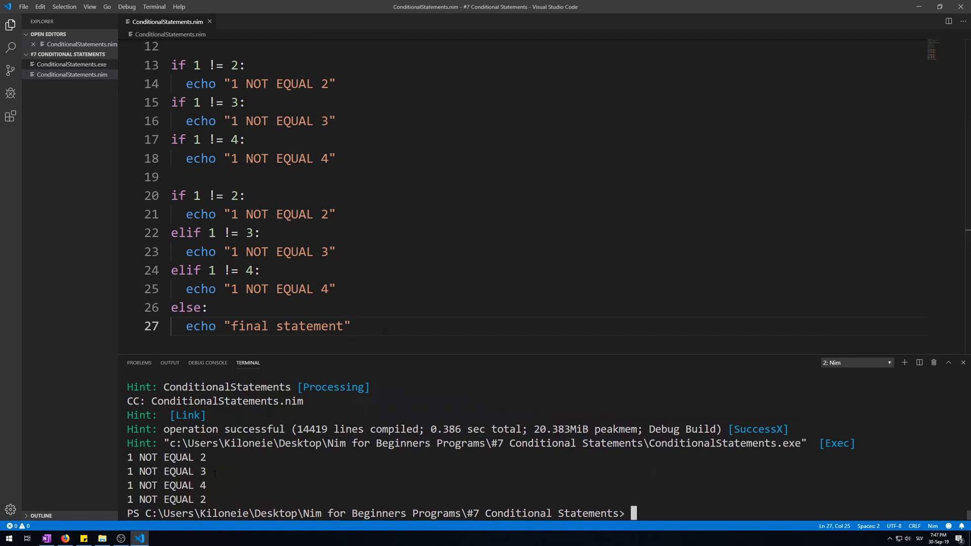
- Review the output: three NOT EQUAL lines from the separate ifs and only "1 NOT EQUAL 2" from the chain
{"action": "double_click", "coordinate": [148, 499]}
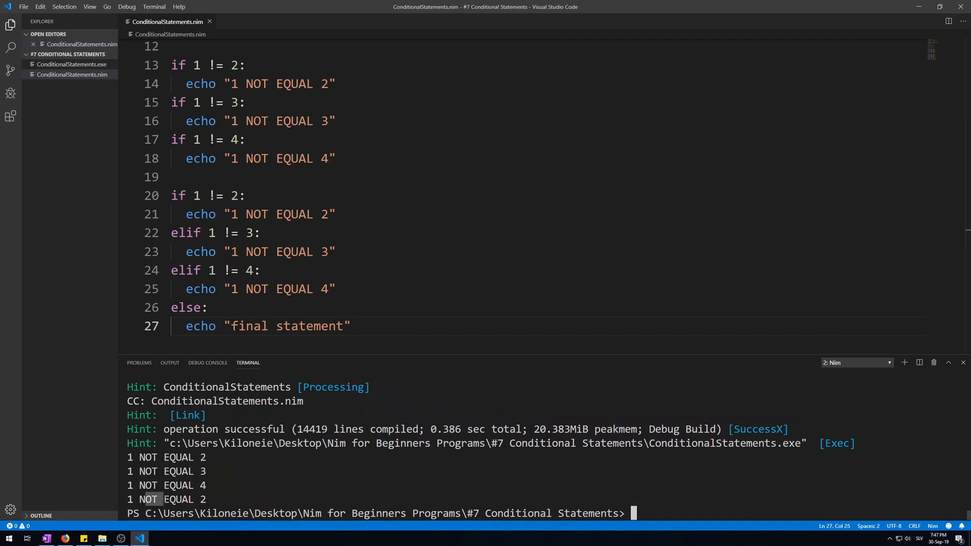
{"action": "left_click", "coordinate": [216, 140]}
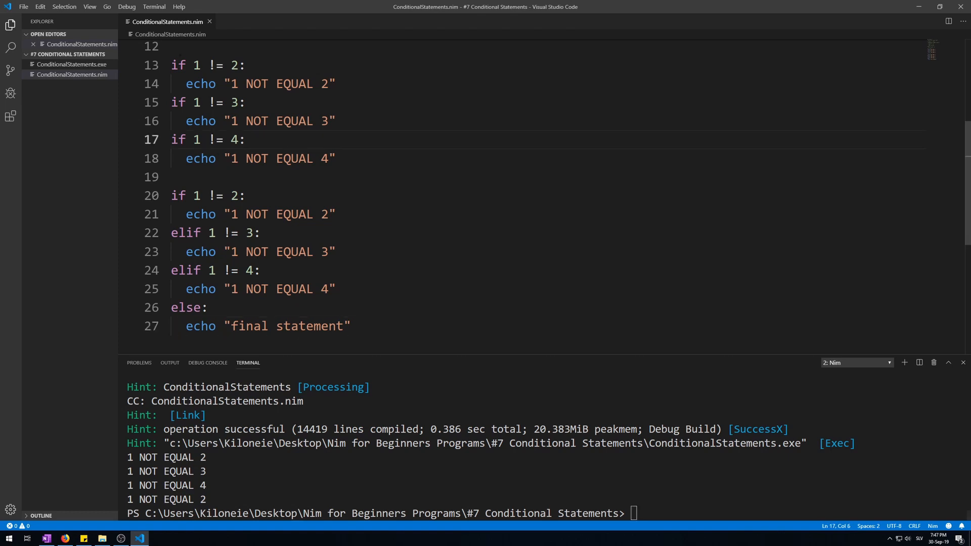
{"action": "left_click_drag", "start_coordinate": [175, 64], "coordinate": [285, 158]}
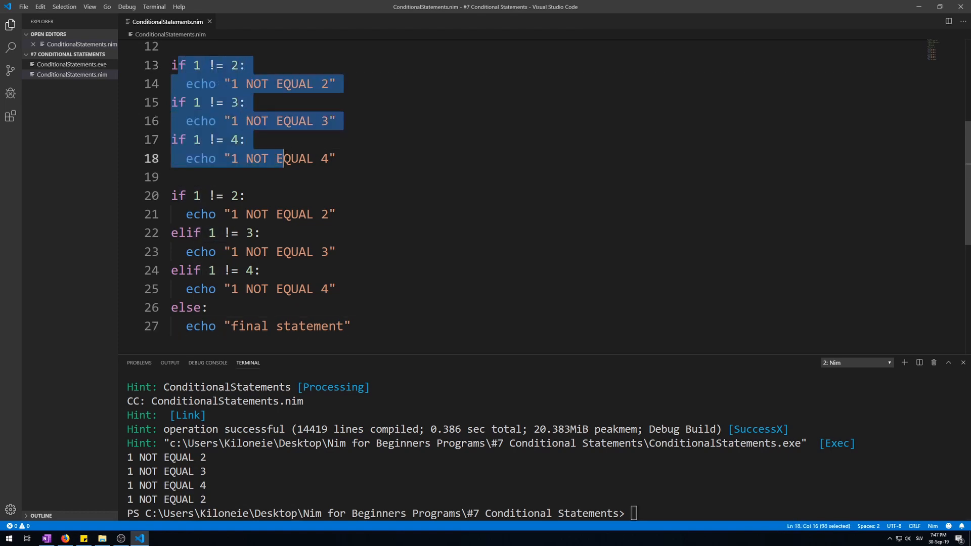
{"action": "left_click", "coordinate": [178, 64]}
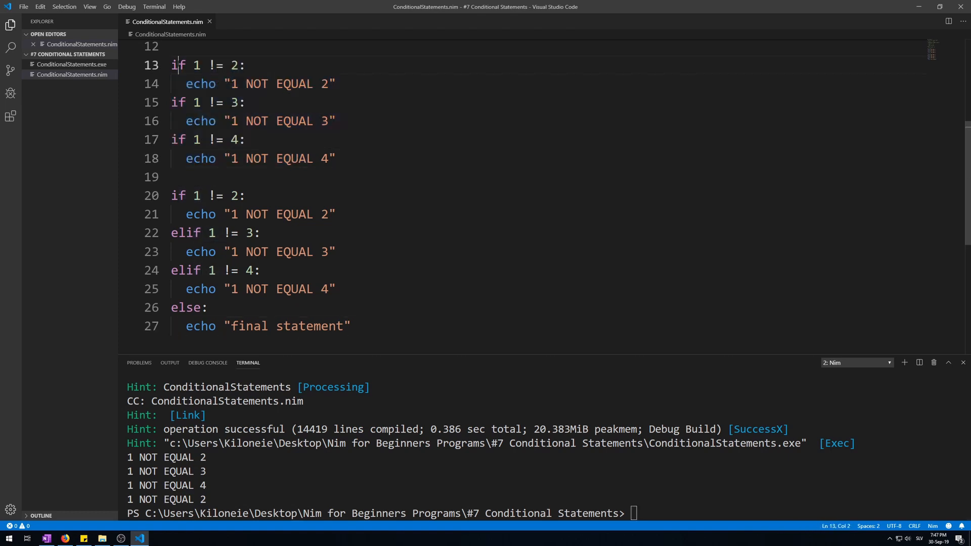
{"action": "left_click", "coordinate": [178, 195]}
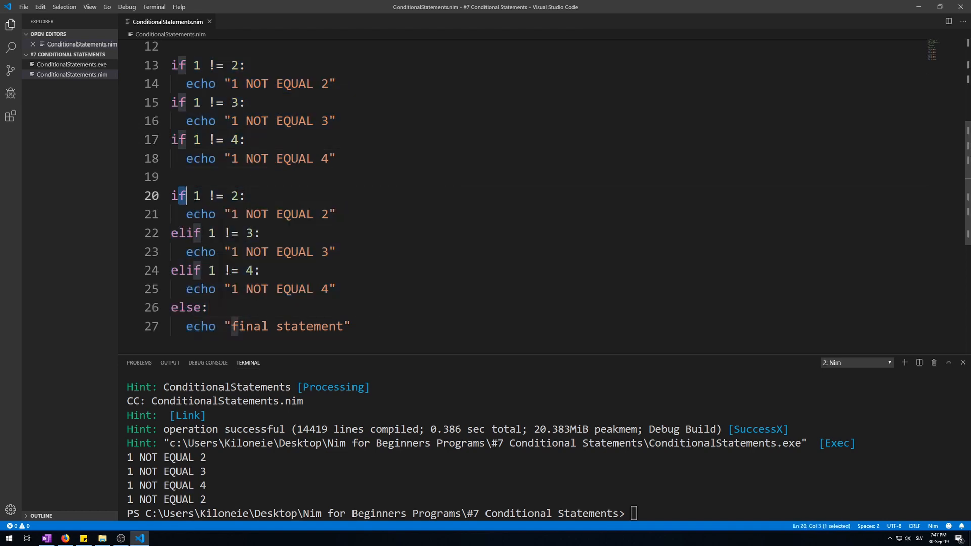
{"action": "left_click_drag", "start_coordinate": [188, 195], "coordinate": [241, 195]}
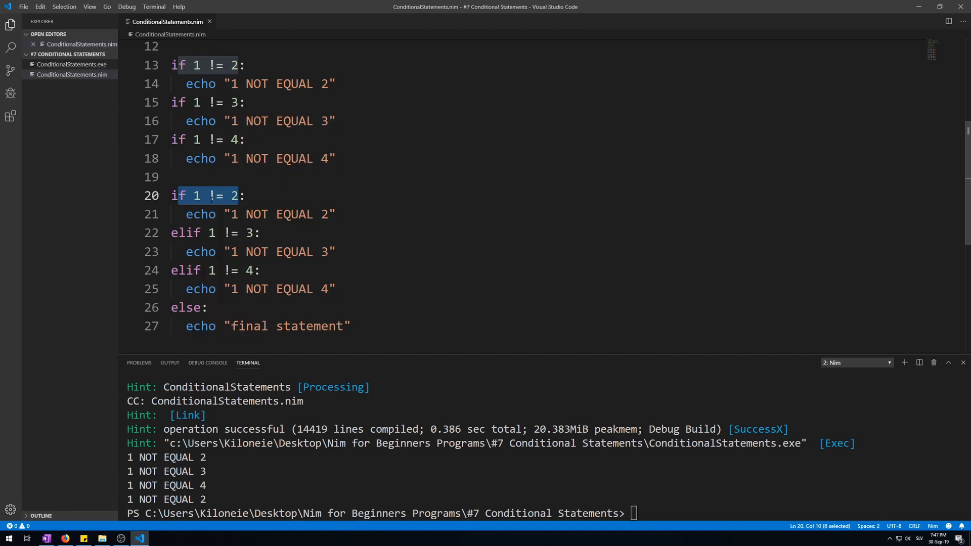
{"action": "left_click", "coordinate": [210, 195]}
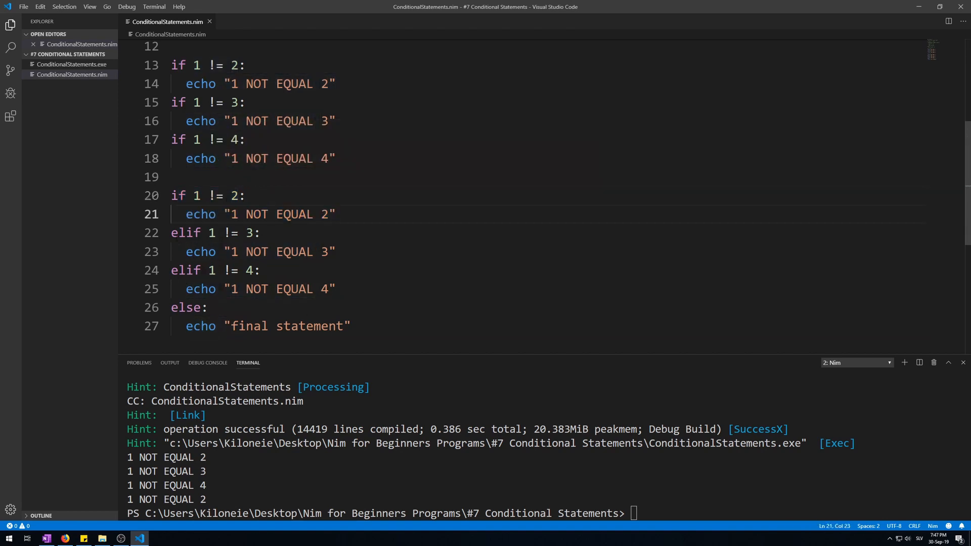
{"action": "left_click", "coordinate": [275, 326]}
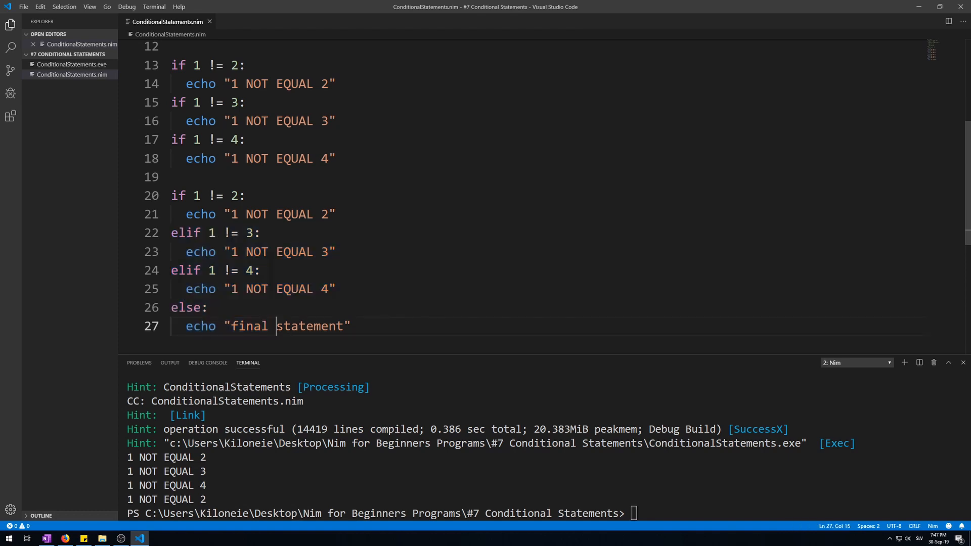